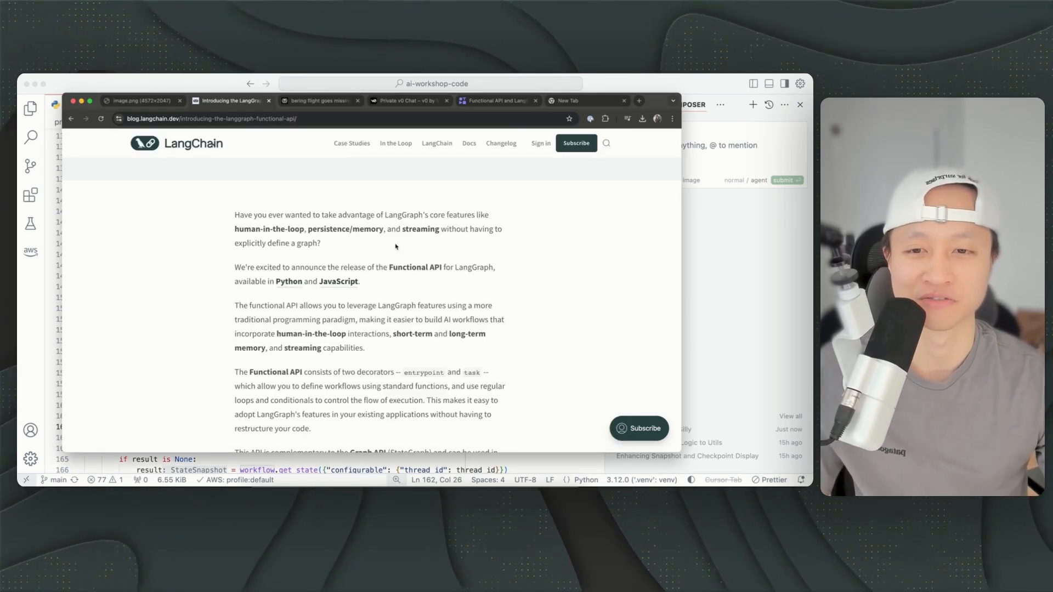
Scroll through the Functional API blog post's opening sections in Chrome.
{"action": "scroll", "scroll_direction": "up", "scroll_amount": 3}
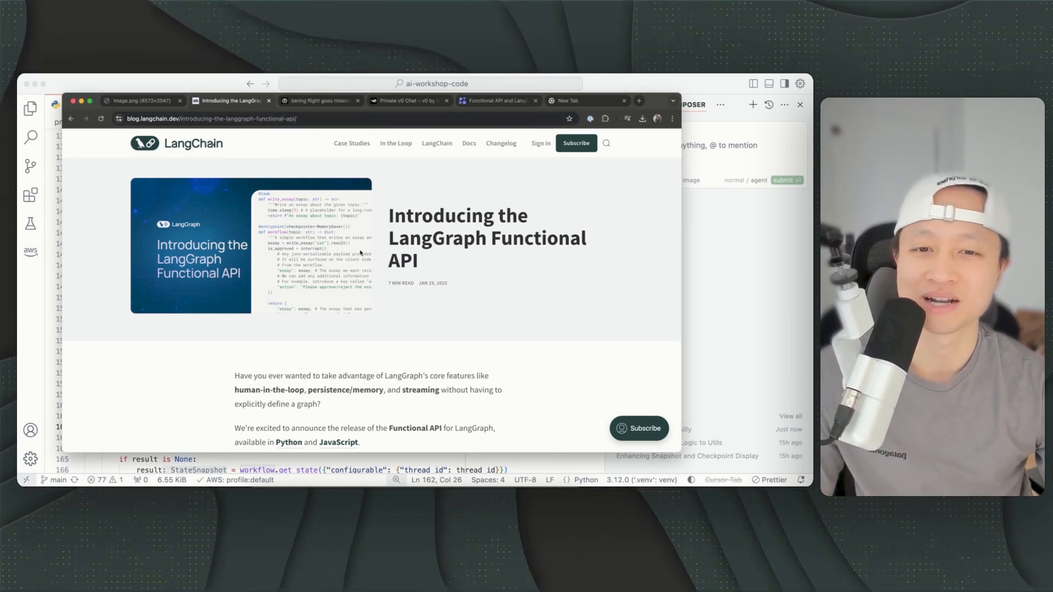
{"action": "scroll", "scroll_direction": "down", "scroll_amount": 3}
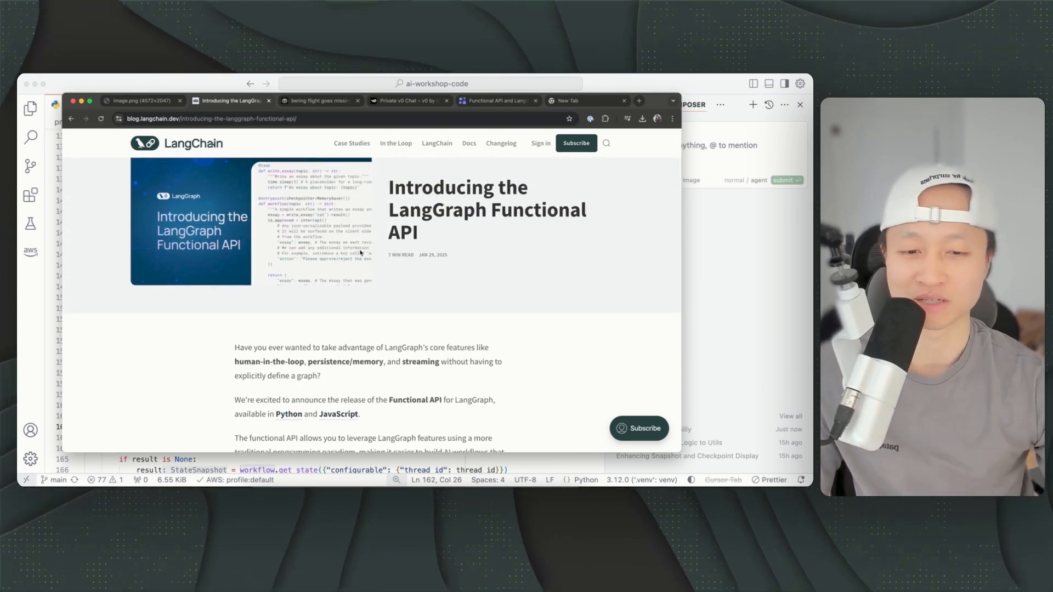
{"action": "scroll", "scroll_direction": "down", "scroll_amount": 3}
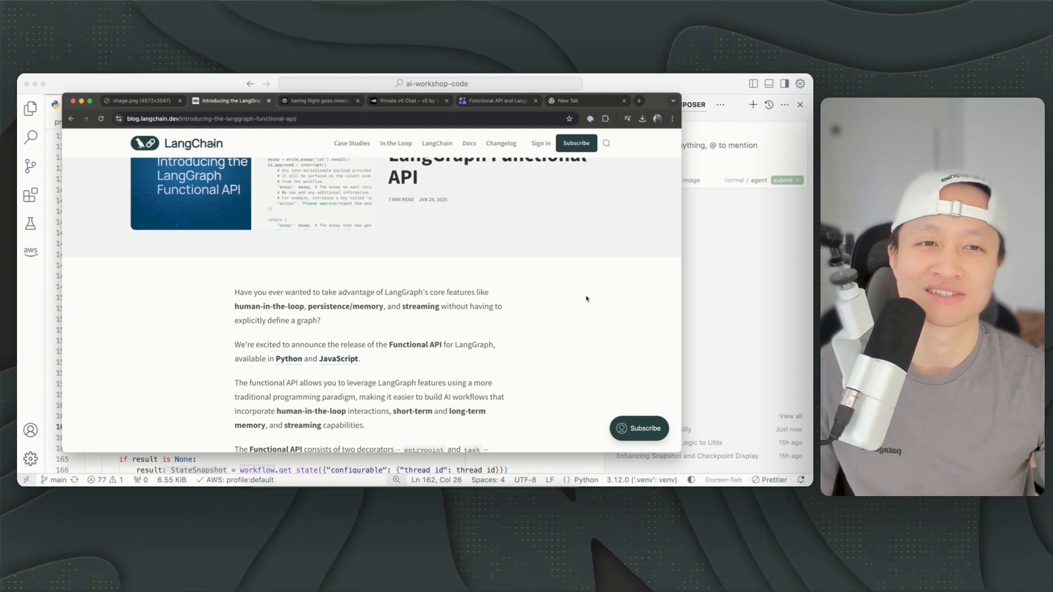
{"action": "mouse_move", "coordinate": [639, 290]}
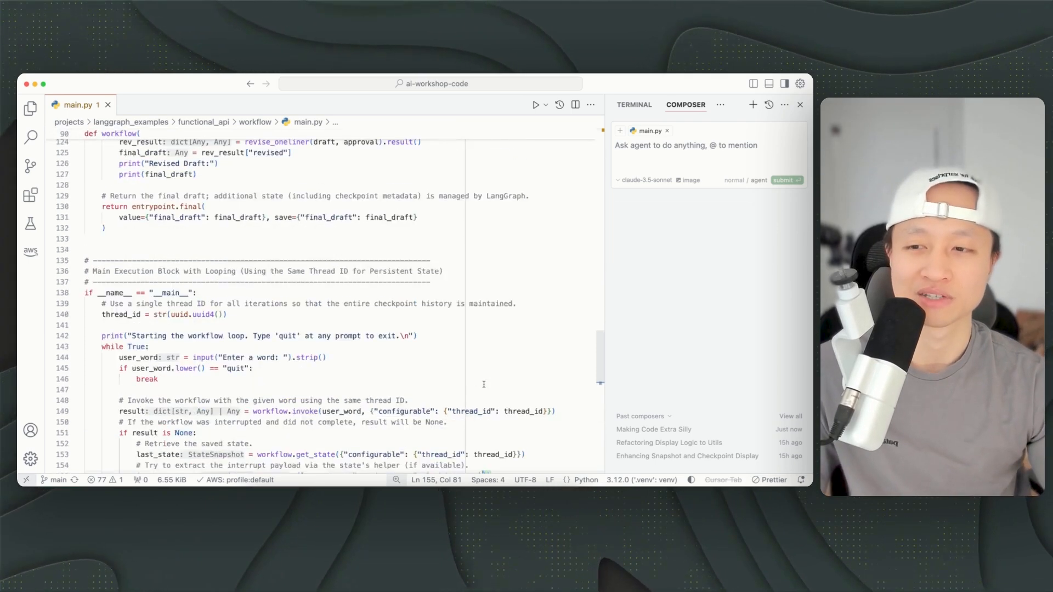
Scroll main.py's workflow loop before bringing the article back to its title.
{"action": "scroll", "scroll_direction": "down", "scroll_amount": 3}
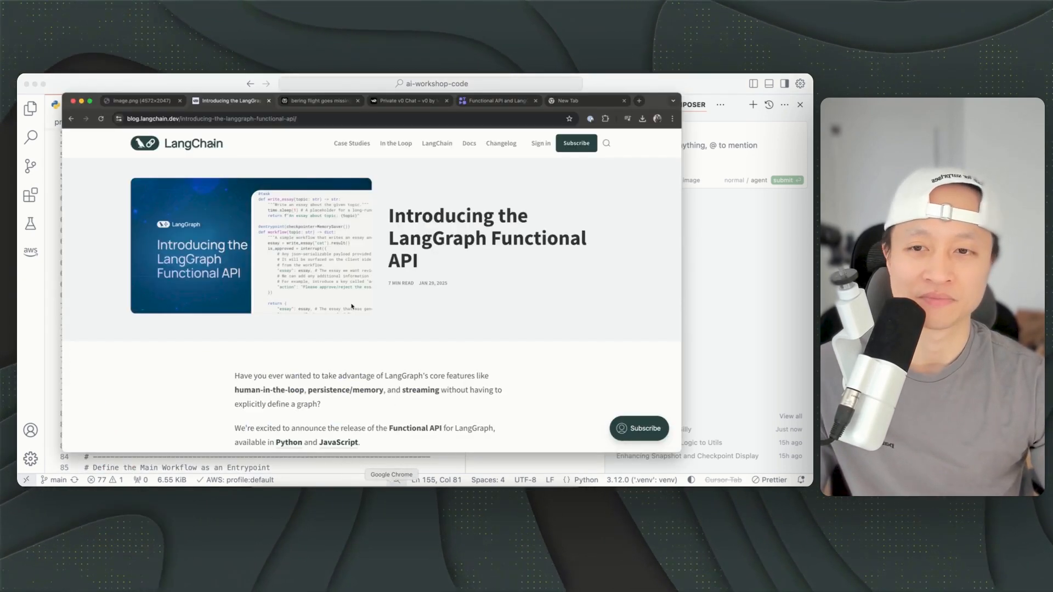
Open the image.png workflows diagram and scroll down to the Routing pattern.
{"action": "left_click", "coordinate": [140, 100]}
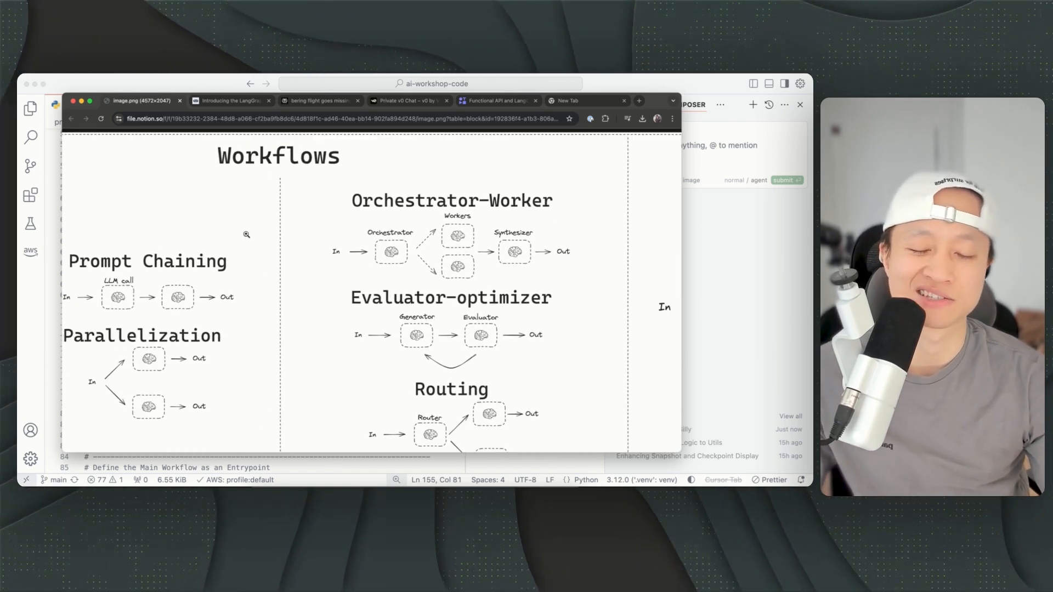
{"action": "scroll", "scroll_direction": "down", "scroll_amount": 3}
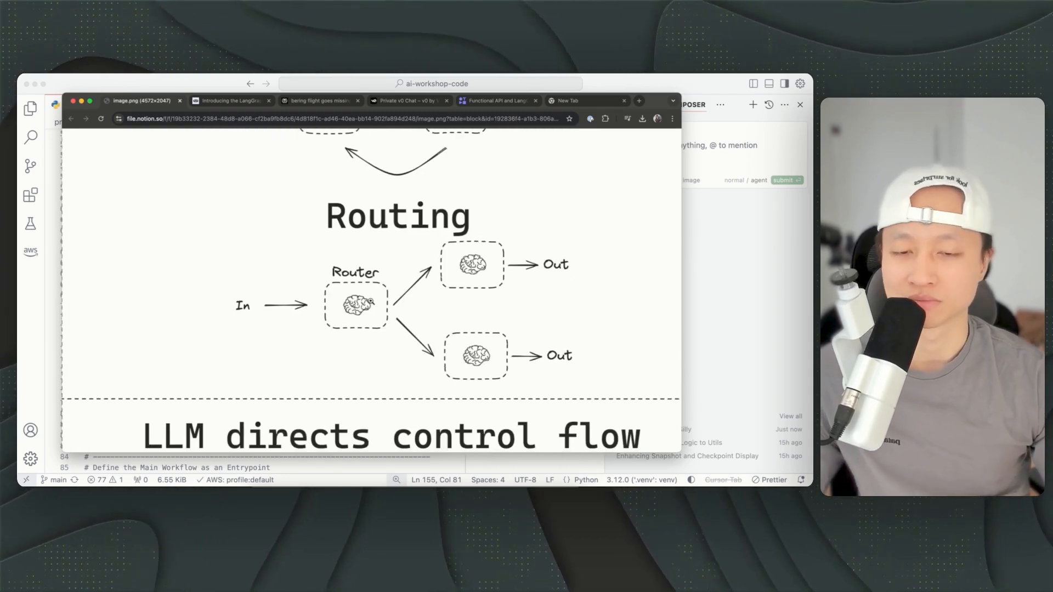
{"action": "mouse_move", "coordinate": [505, 283]}
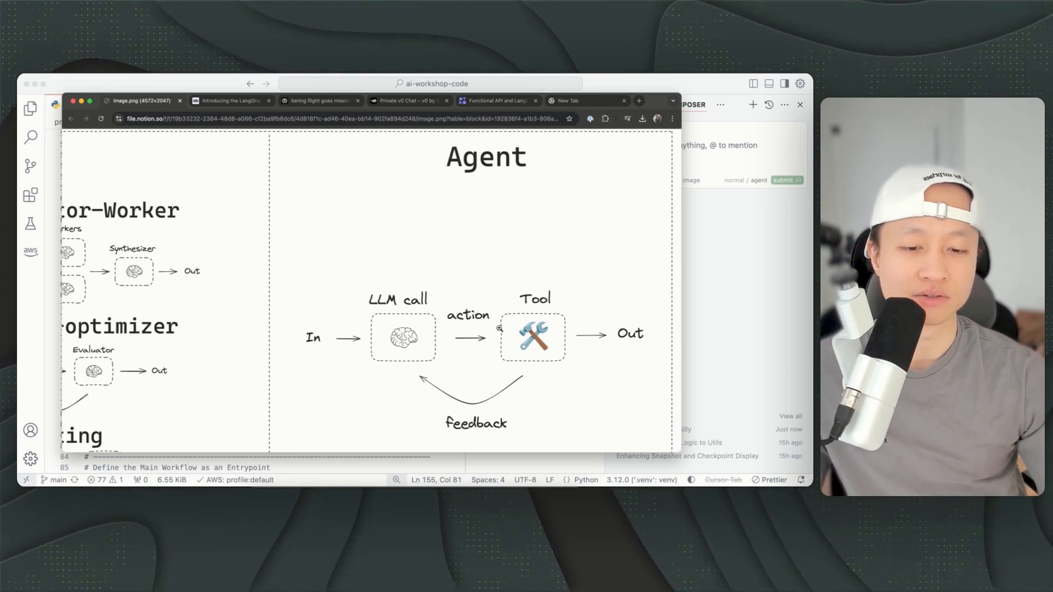
{"action": "mouse_move", "coordinate": [357, 199]}
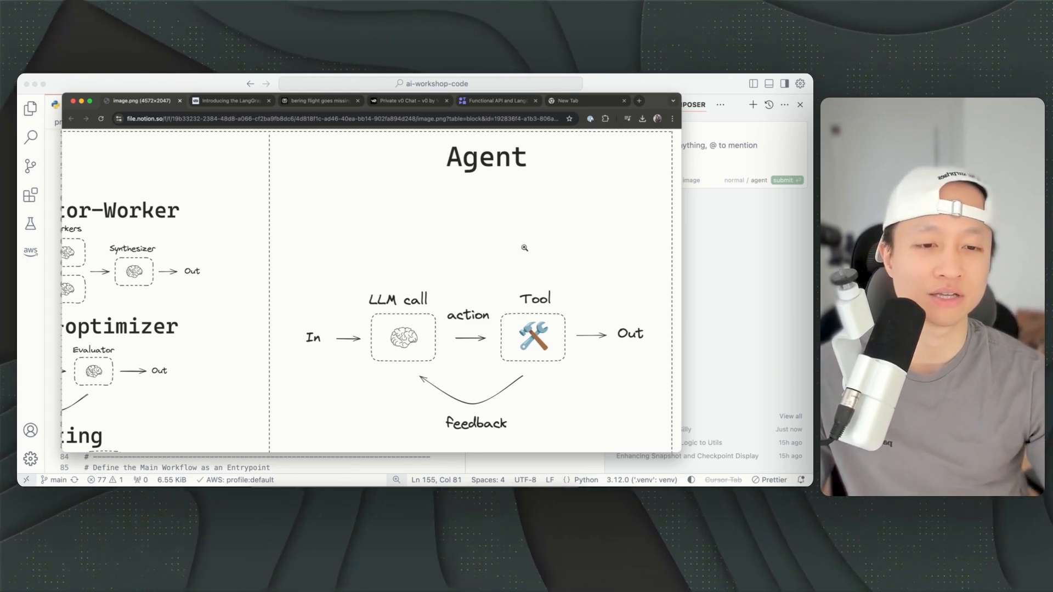
{"action": "mouse_move", "coordinate": [616, 213]}
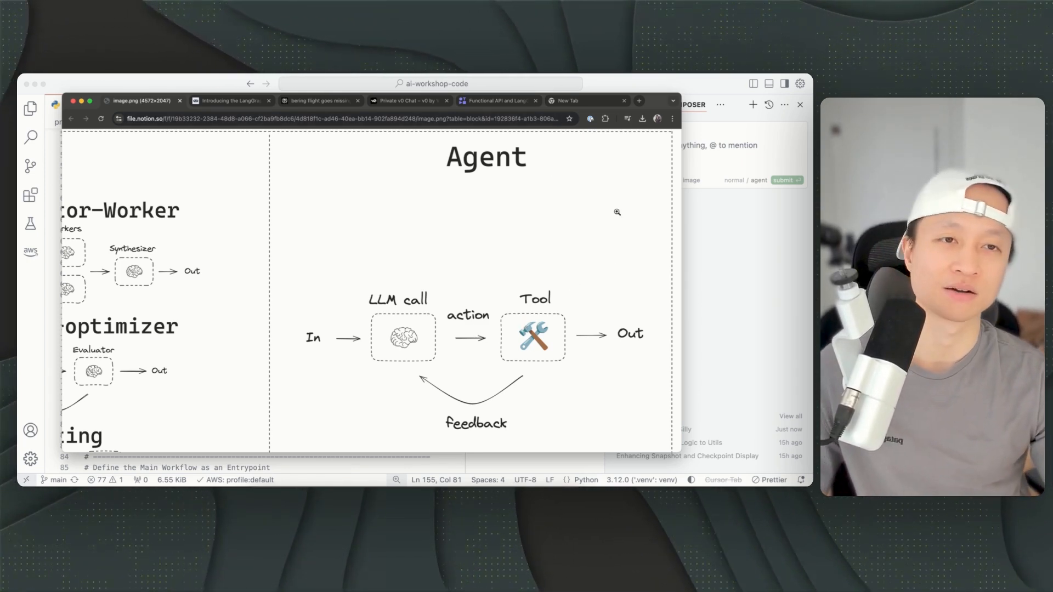
{"action": "mouse_move", "coordinate": [571, 275]}
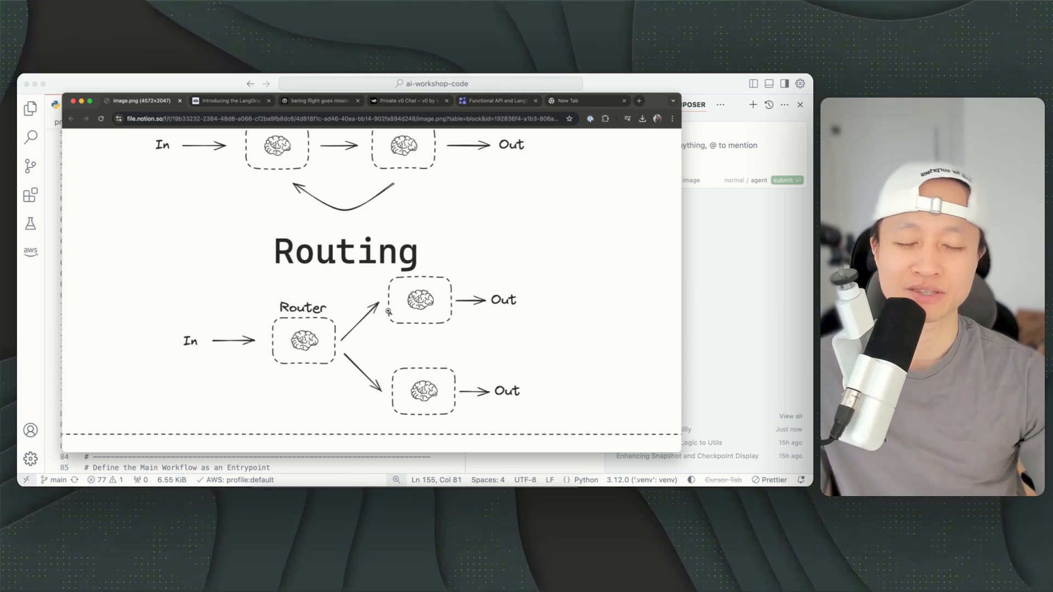
Scroll the workflows diagram back to its overview before returning to main.py's Gemini helper.
{"action": "scroll", "scroll_direction": "down", "scroll_amount": 3}
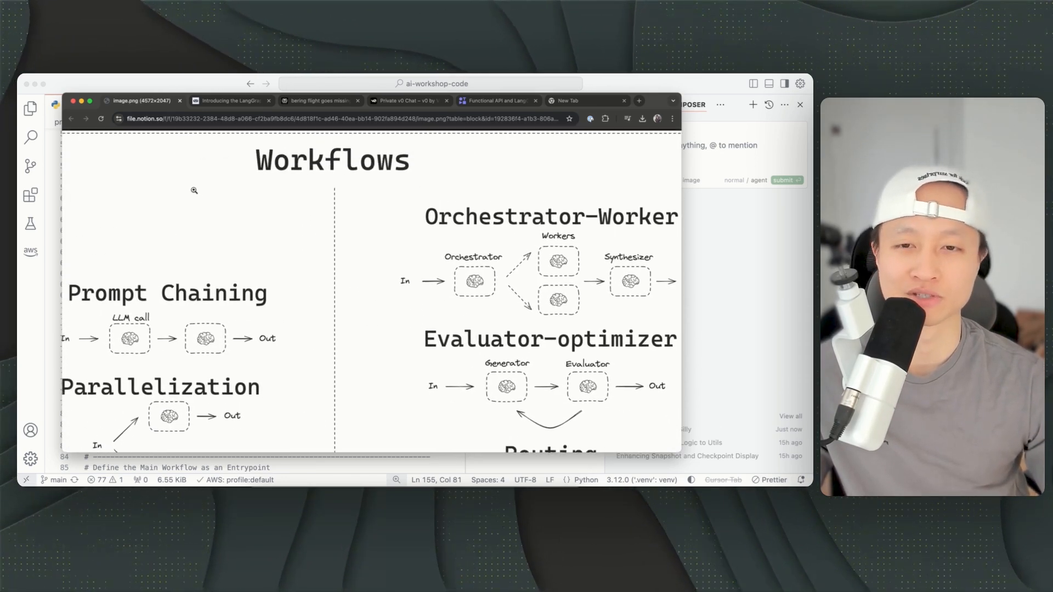
{"action": "scroll", "scroll_direction": "down", "scroll_amount": 3}
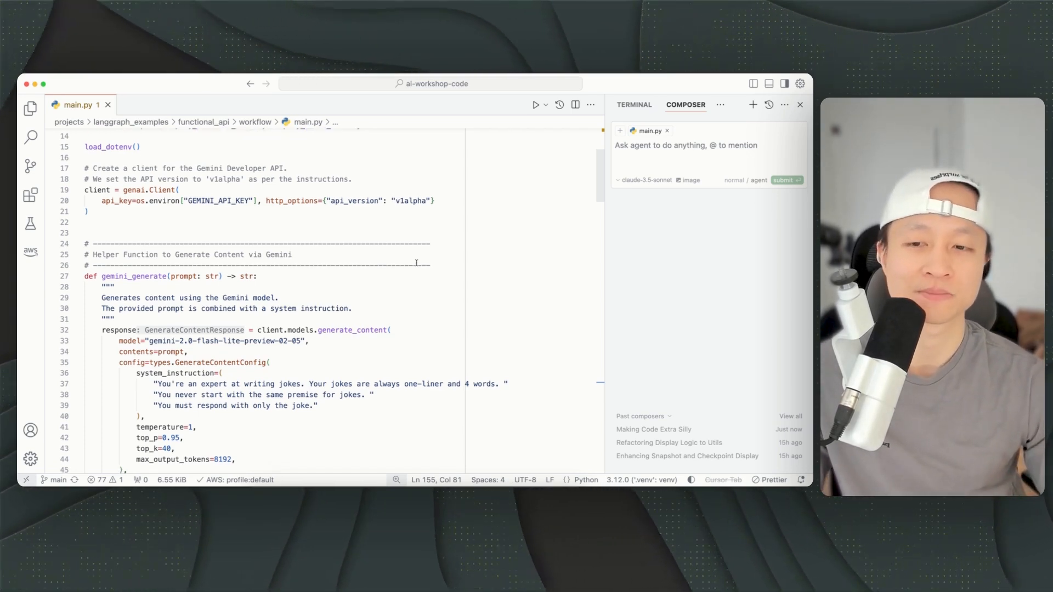
Scroll main.py down to the main execution loop that invokes and resumes the workflow.
{"action": "scroll", "scroll_direction": "down", "scroll_amount": 3}
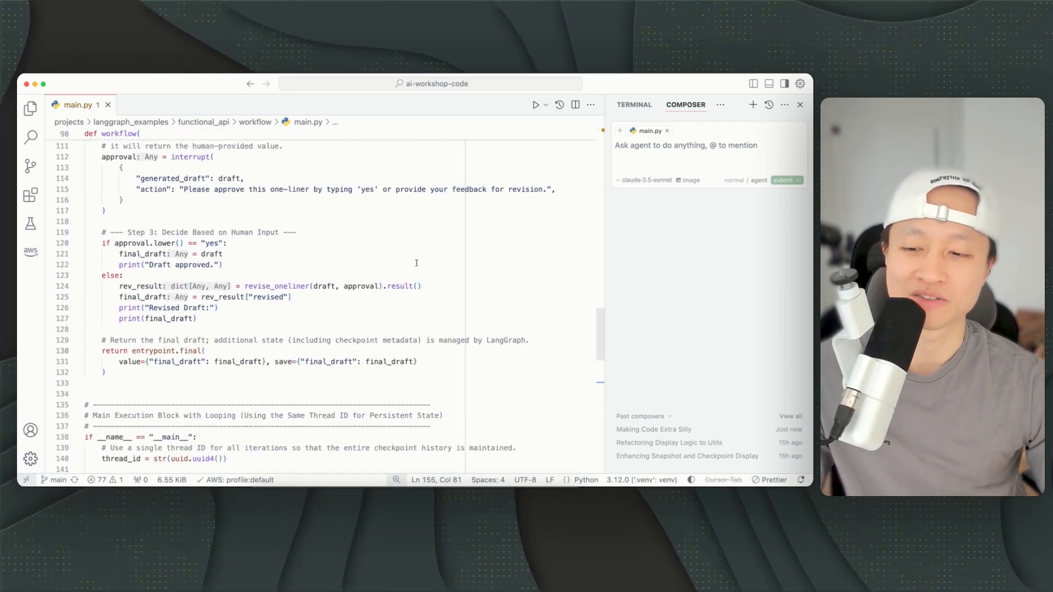
{"action": "scroll", "scroll_direction": "down", "scroll_amount": 3}
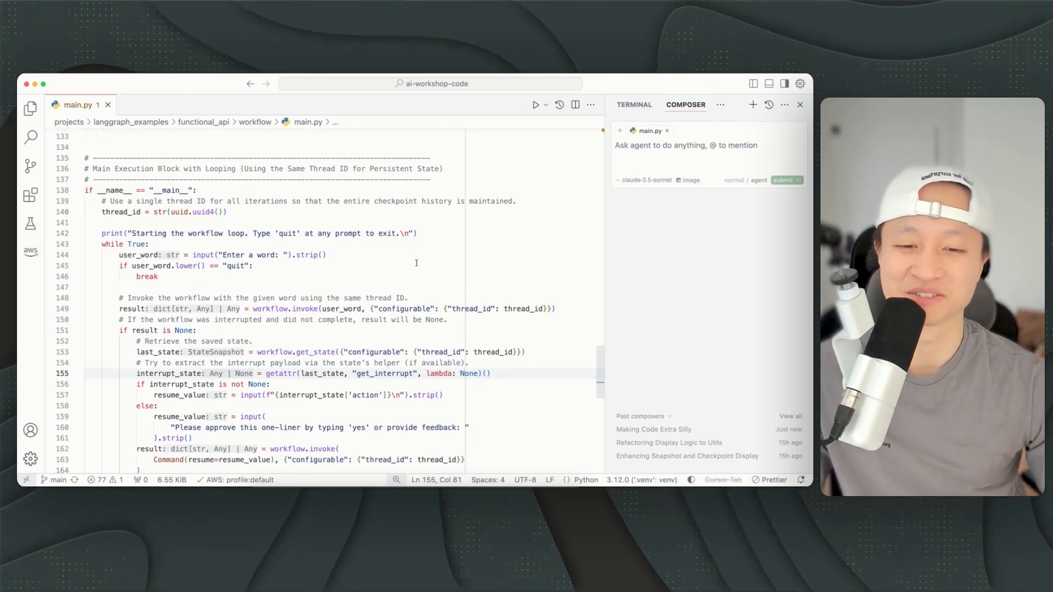
{"action": "scroll", "scroll_direction": "down", "scroll_amount": 3}
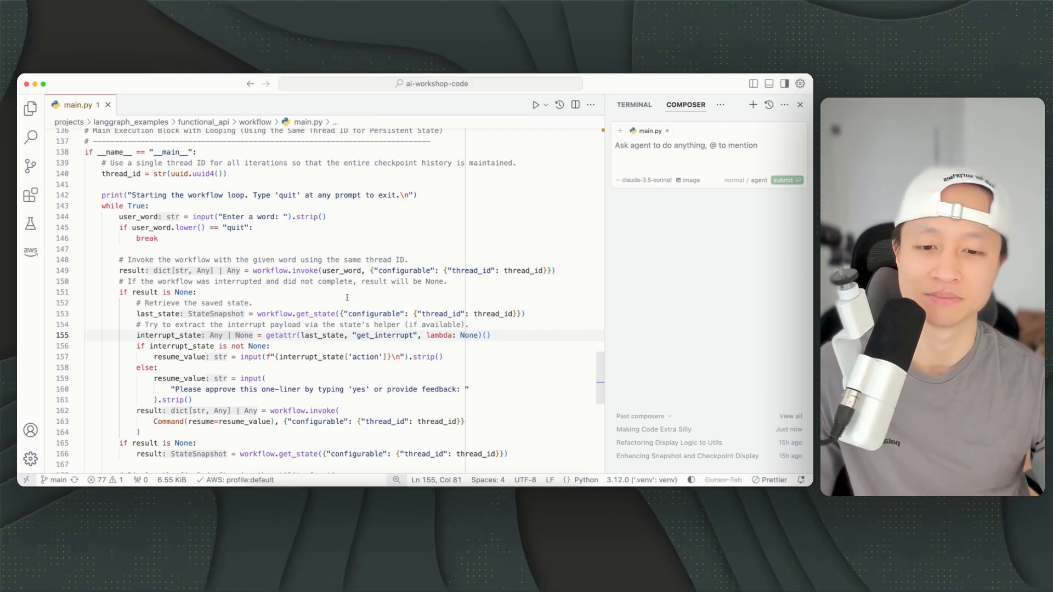
{"action": "mouse_move", "coordinate": [292, 281]}
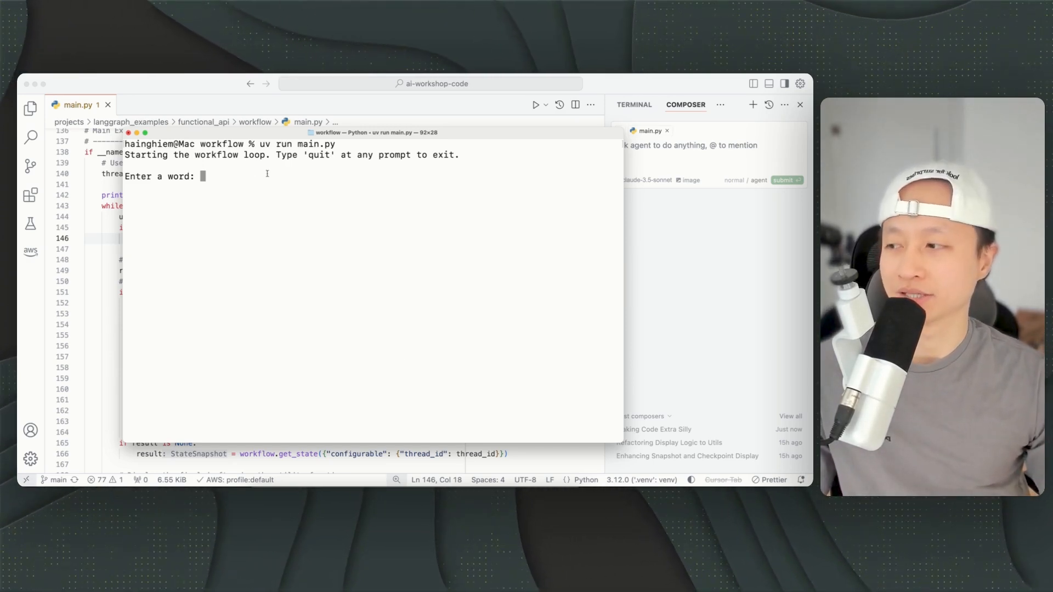
{"action": "mouse_move", "coordinate": [161, 207]}
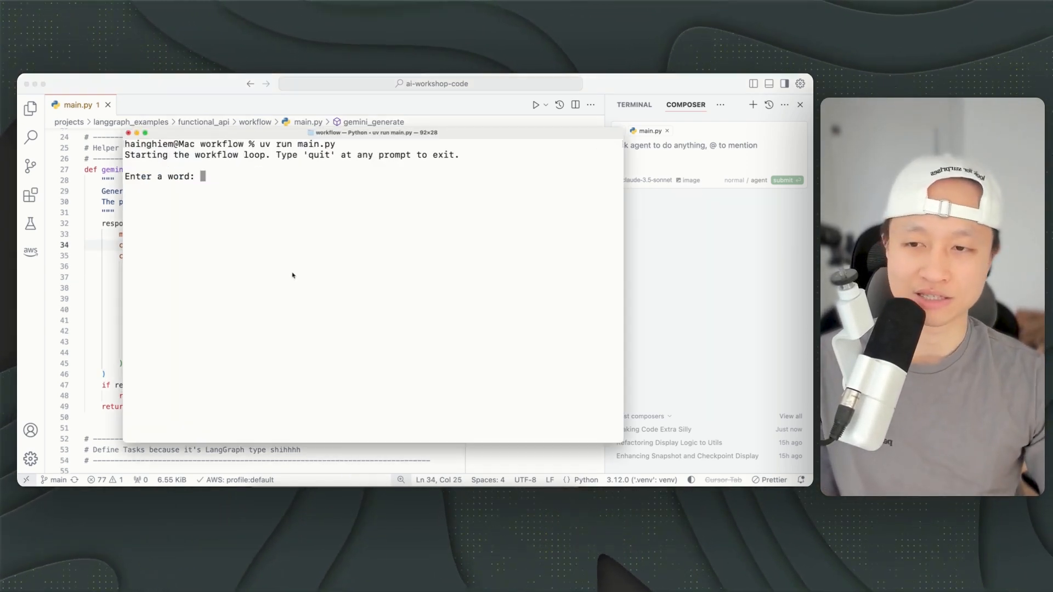
Enter the word 'bees', then give feedback 'make it more serious' at the approval prompt.
{"action": "type", "text": "bees"}
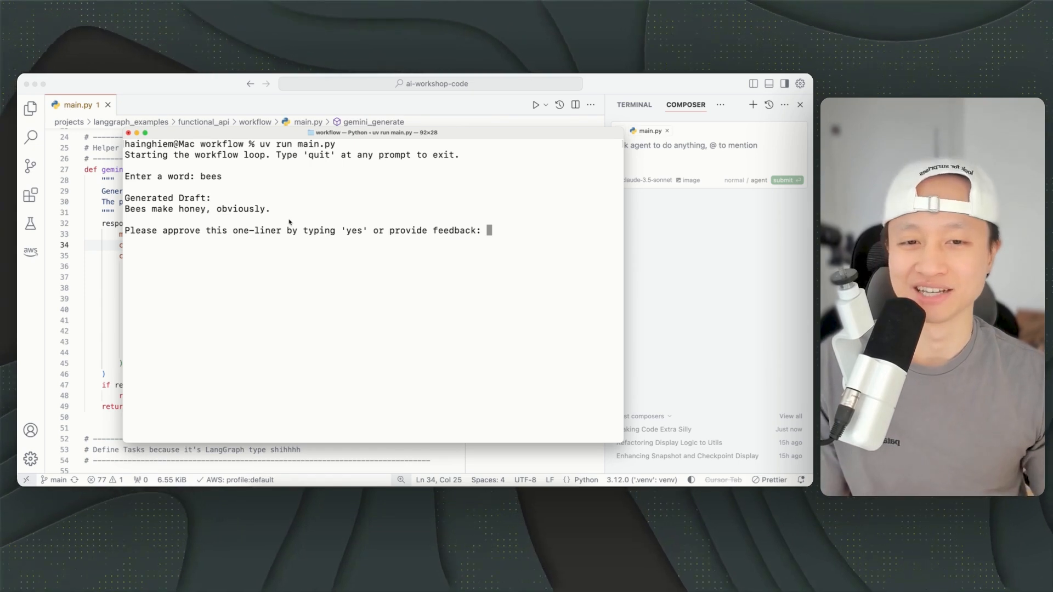
{"action": "type", "text": "make it"}
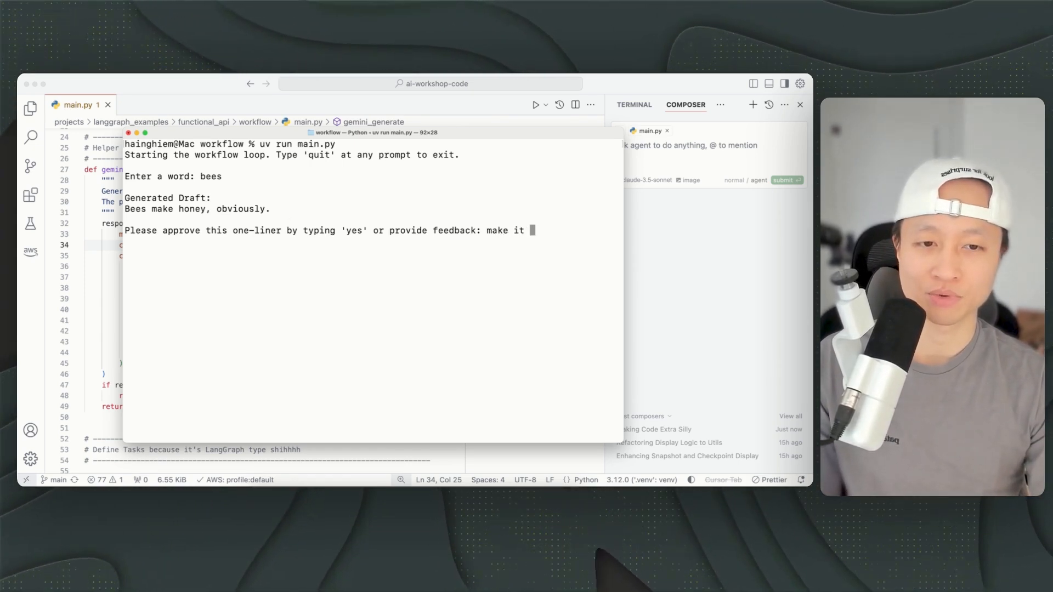
{"action": "type", "text": "more seriou"}
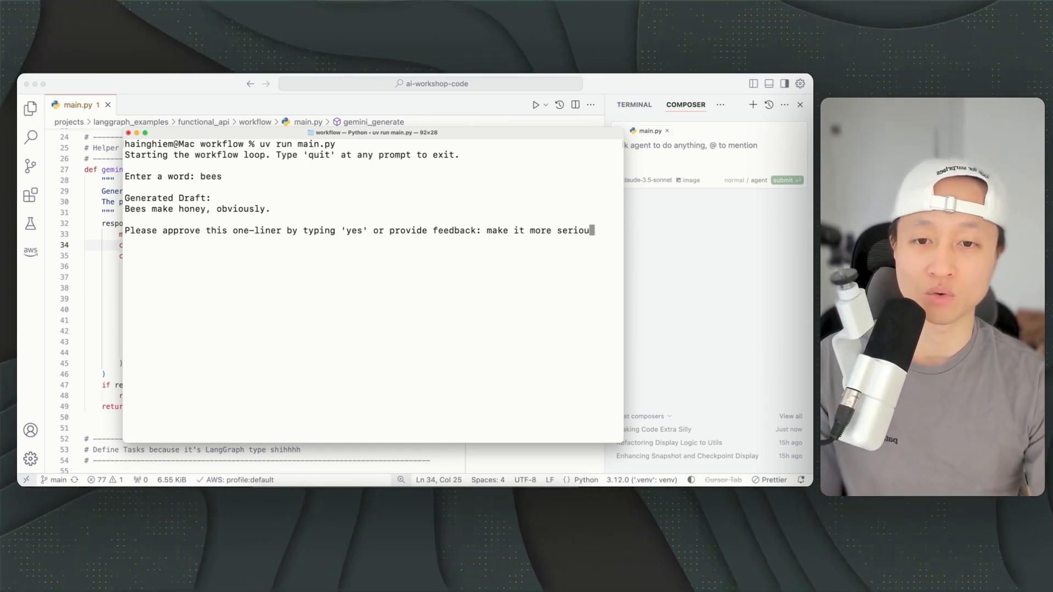
{"action": "type", "text": "s"}
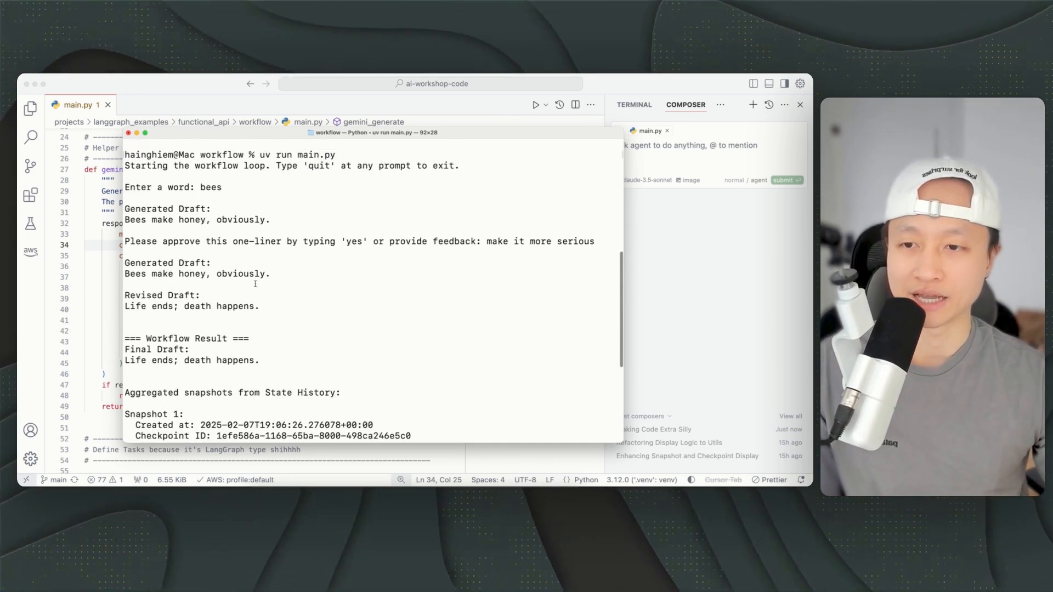
{"action": "scroll", "scroll_direction": "down", "scroll_amount": 3}
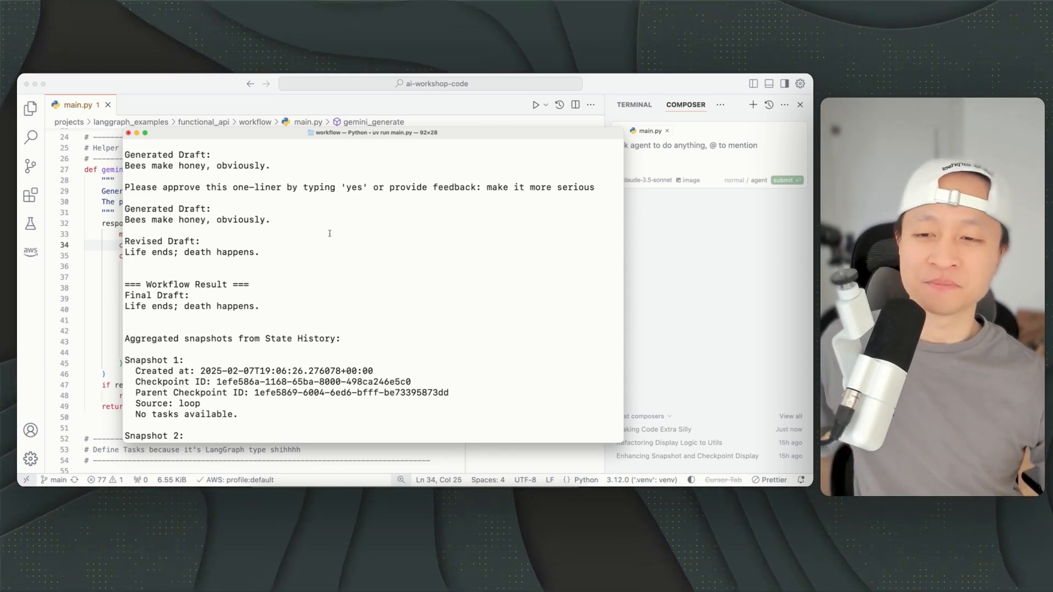
{"action": "scroll", "scroll_direction": "down", "scroll_amount": 3}
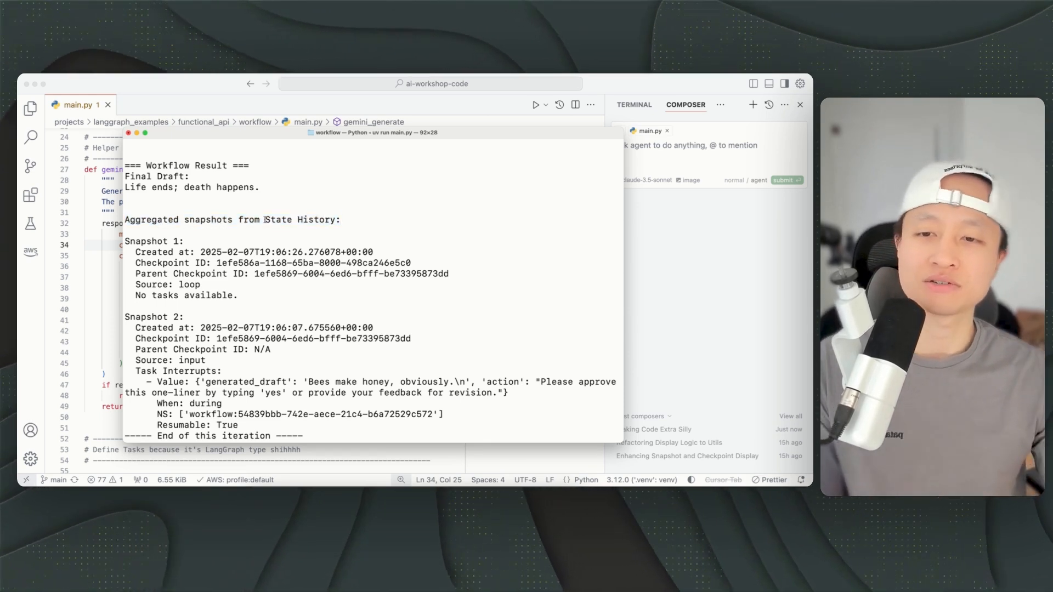
{"action": "double_click", "coordinate": [277, 219]}
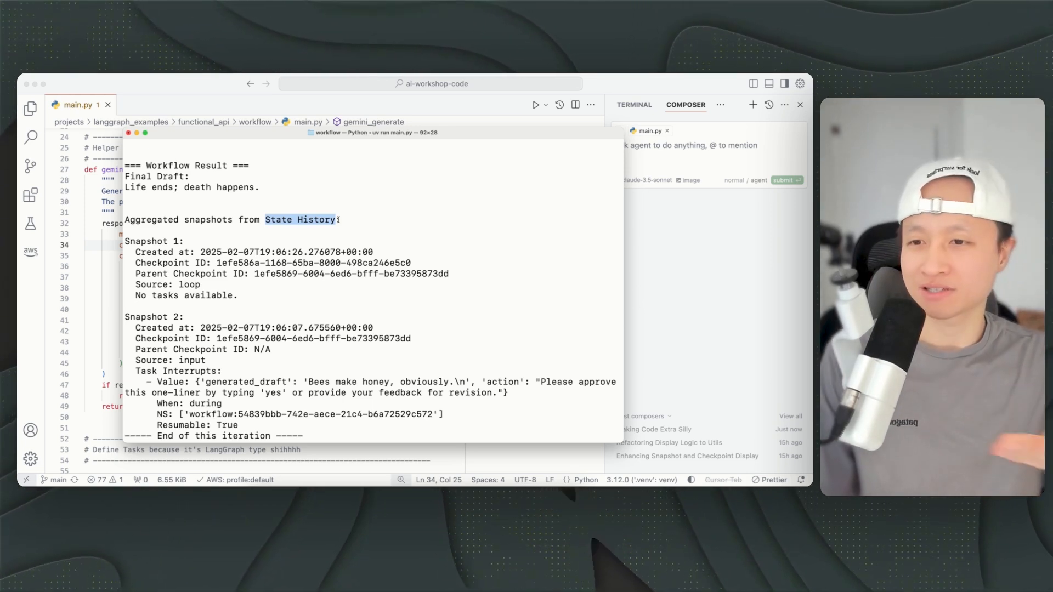
{"action": "scroll", "scroll_direction": "down", "scroll_amount": 3}
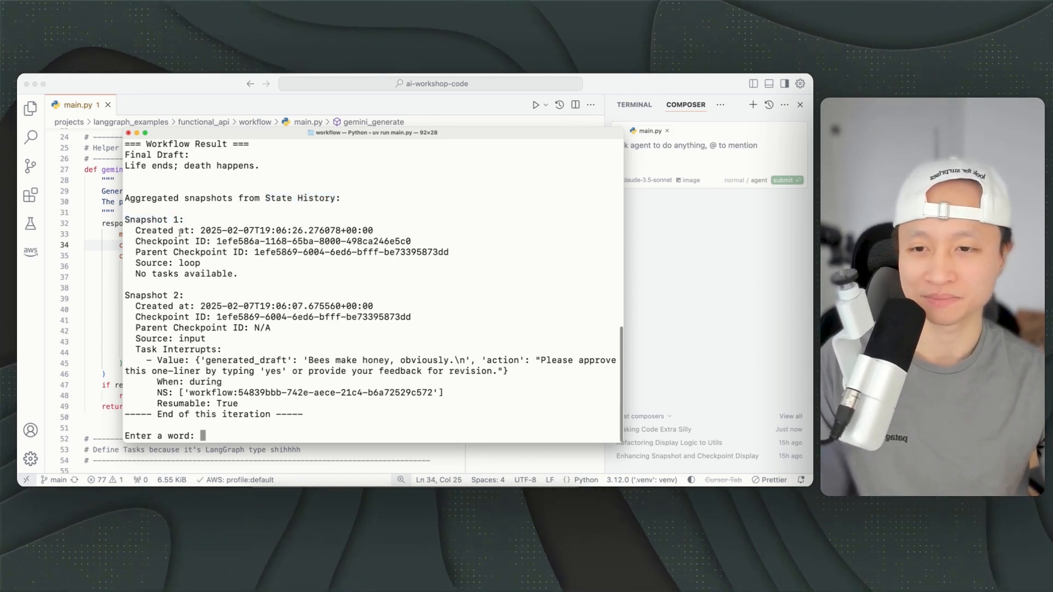
{"action": "double_click", "coordinate": [188, 263]}
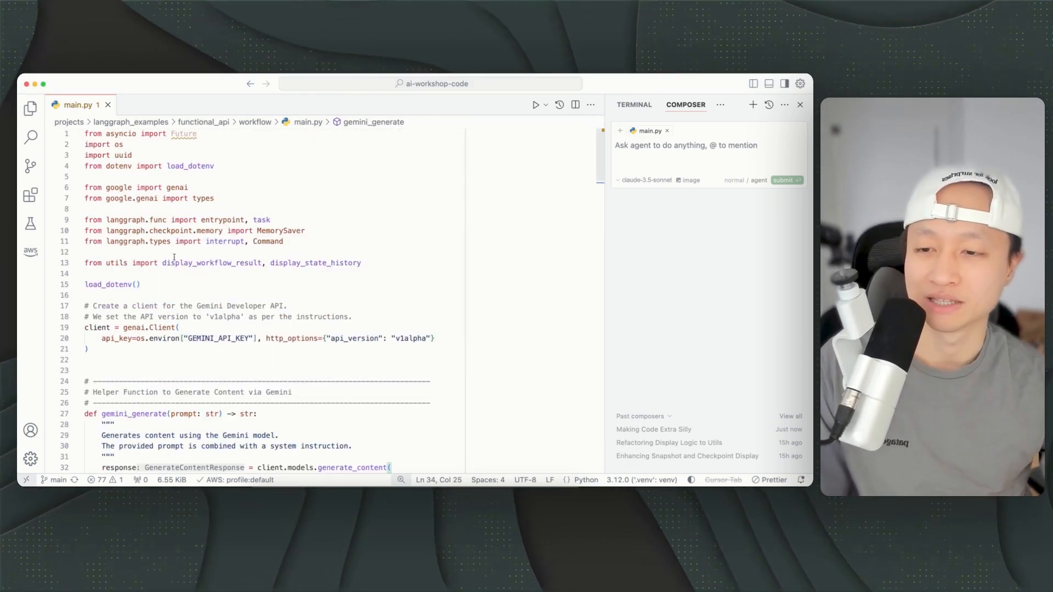
Select the word 'interrupt' in main.py's langgraph.types import.
{"action": "double_click", "coordinate": [224, 242]}
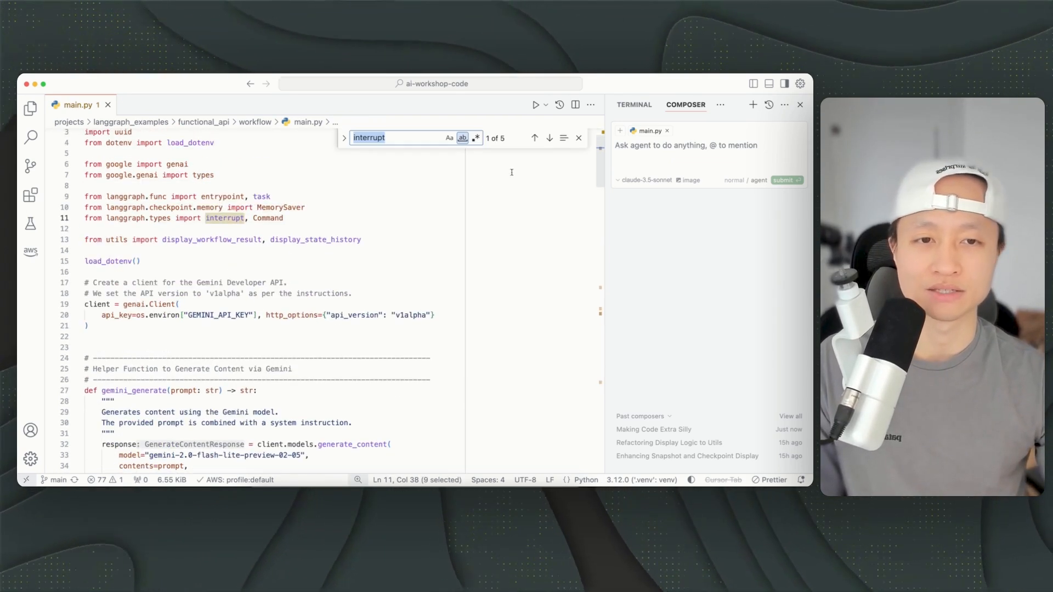
Move the 'interrupt' search to its second match in the workflow docstring.
{"action": "left_click", "coordinate": [549, 138]}
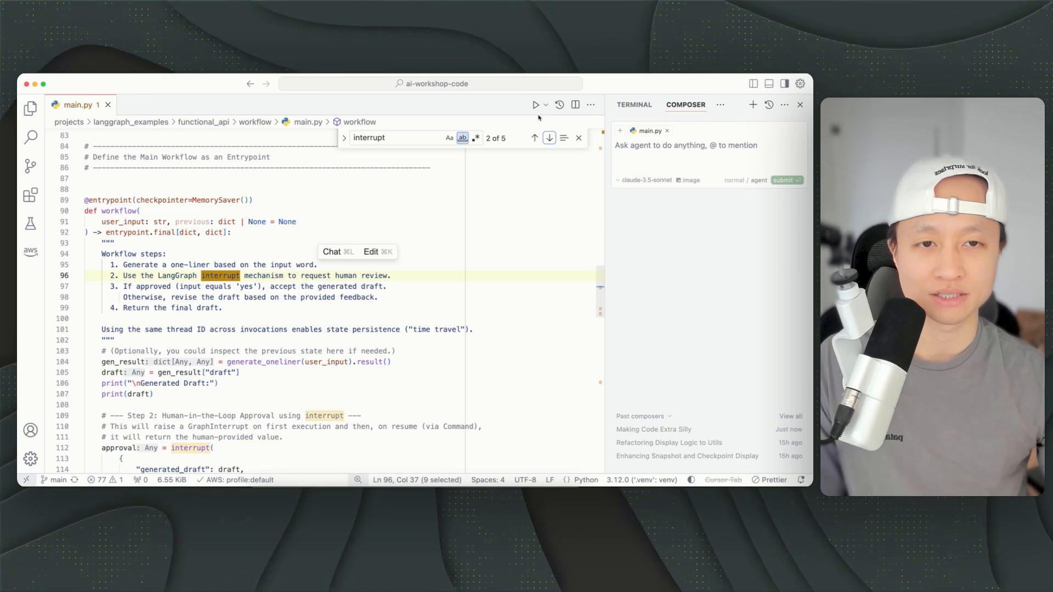
{"action": "left_click", "coordinate": [549, 138]}
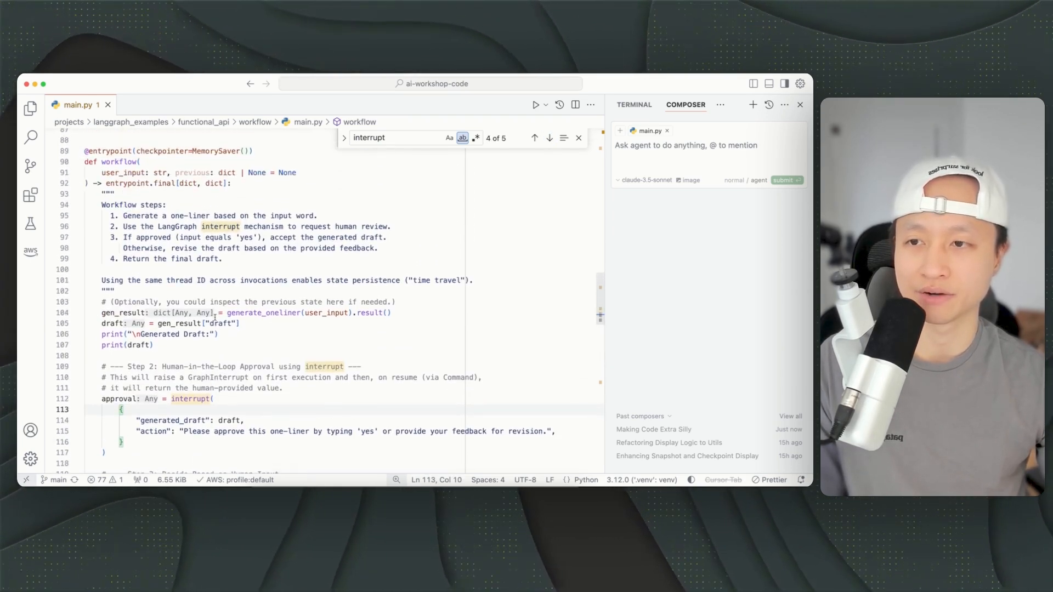
{"action": "double_click", "coordinate": [171, 348]}
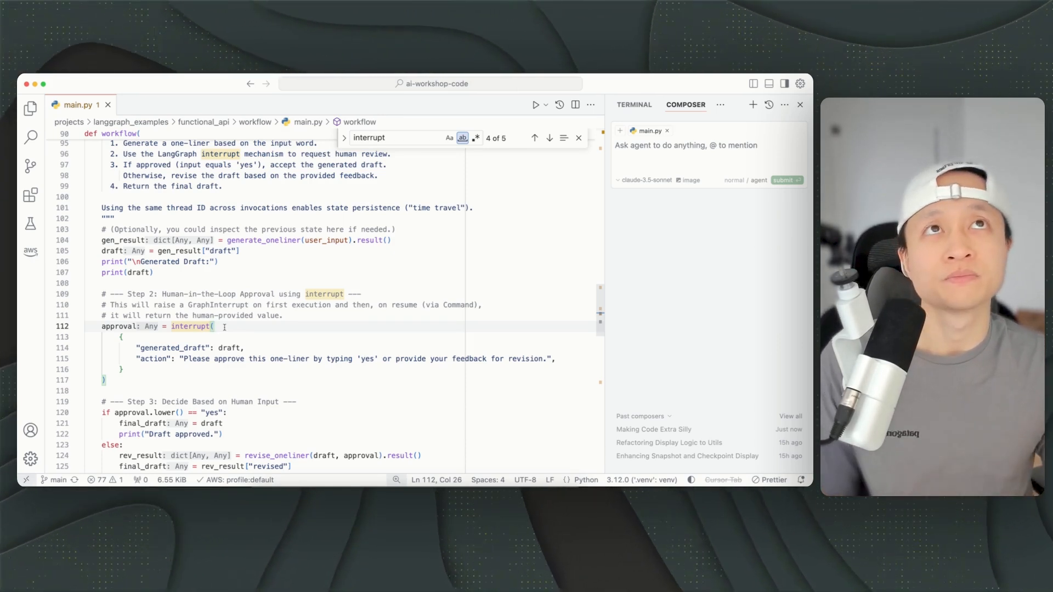
{"action": "scroll", "scroll_direction": "down", "scroll_amount": 3}
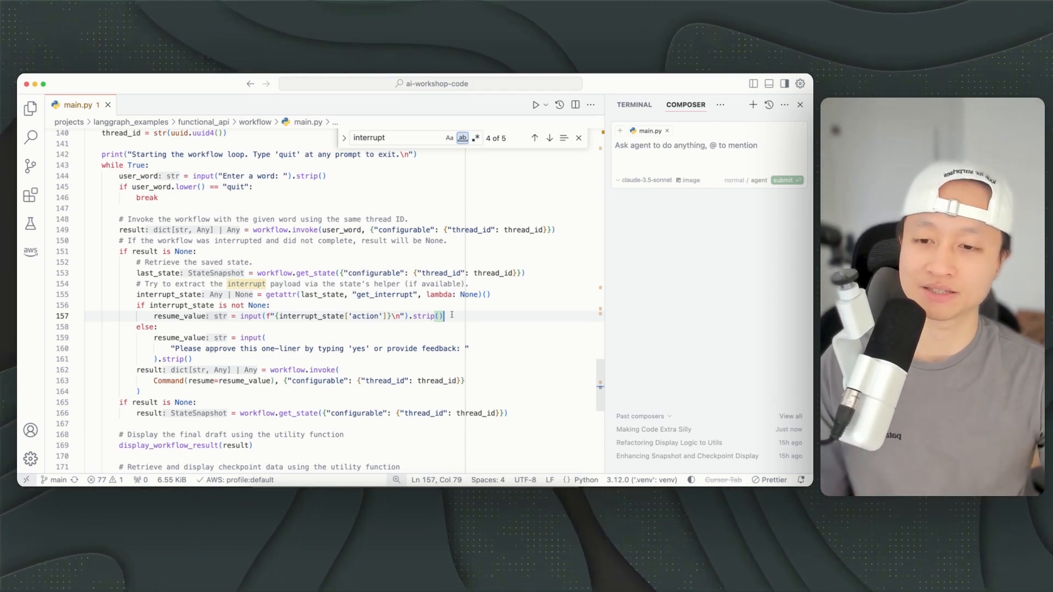
{"action": "scroll", "scroll_direction": "up", "scroll_amount": 3}
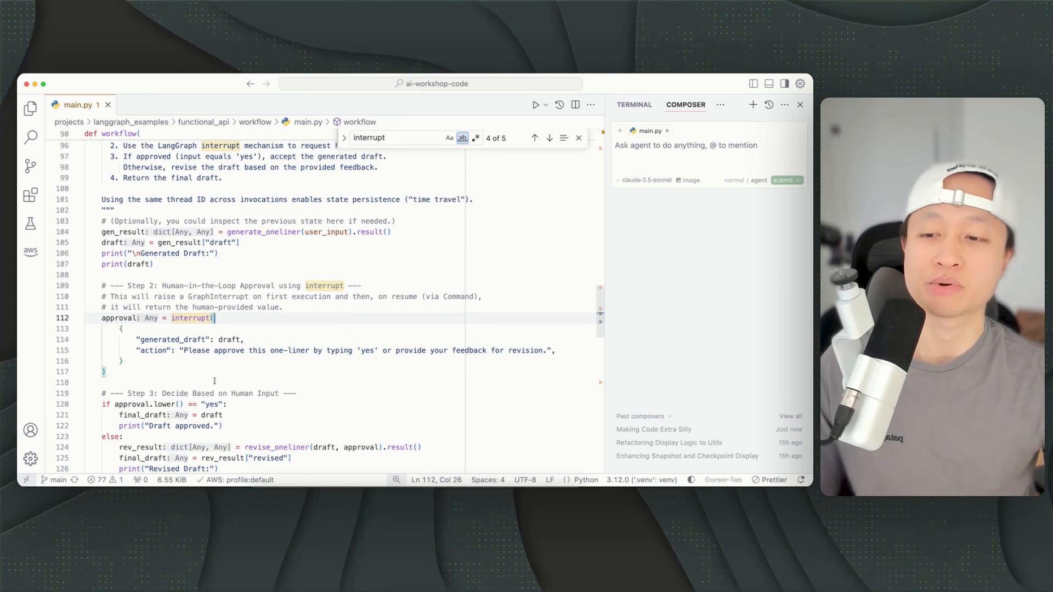
{"action": "left_click_drag", "start_coordinate": [101, 319], "coordinate": [120, 371]}
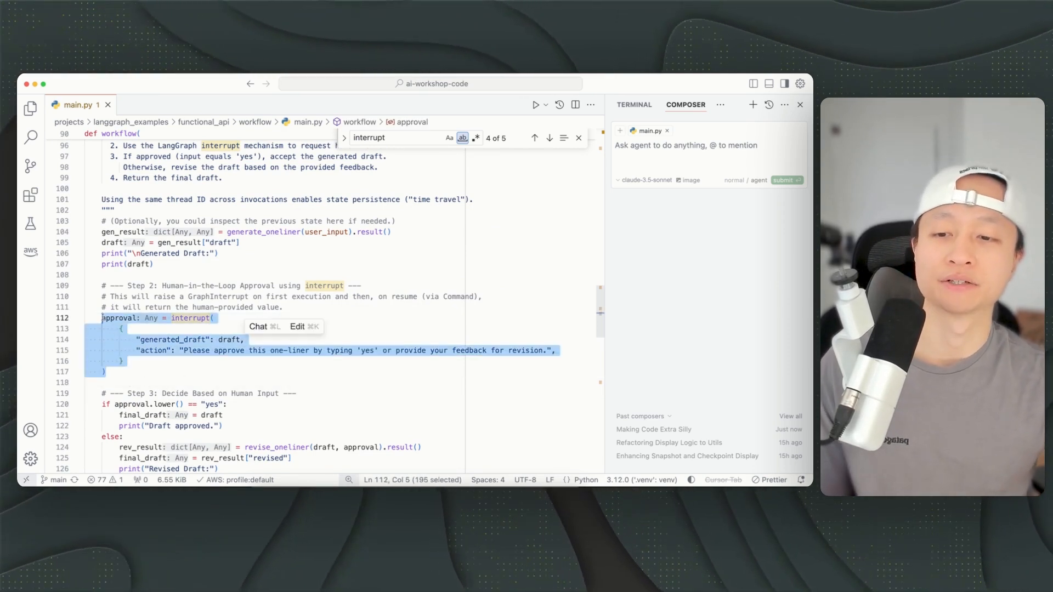
{"action": "left_click", "coordinate": [222, 319]}
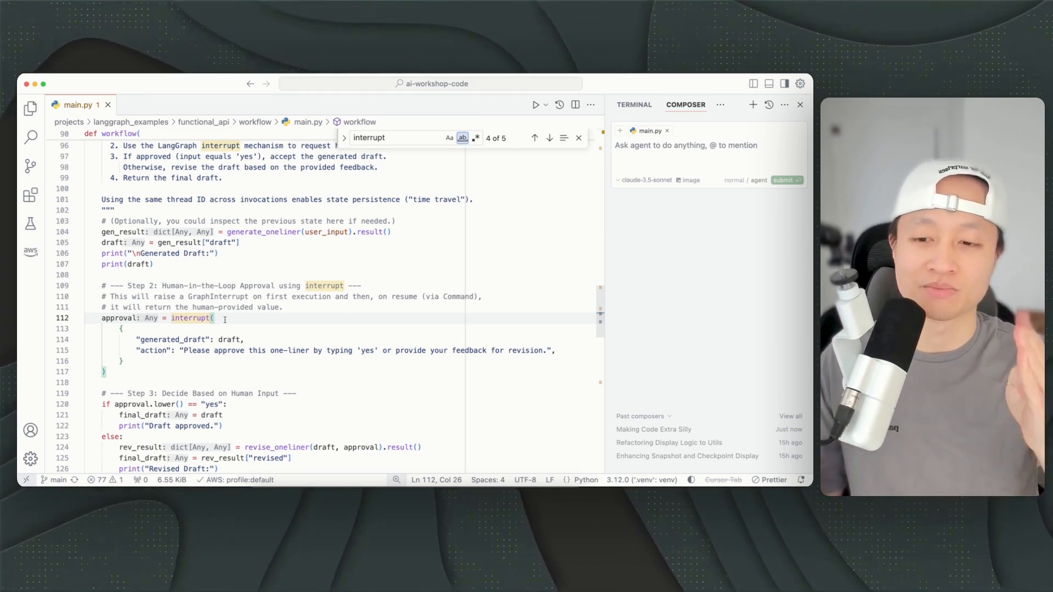
{"action": "scroll", "scroll_direction": "down", "scroll_amount": 3}
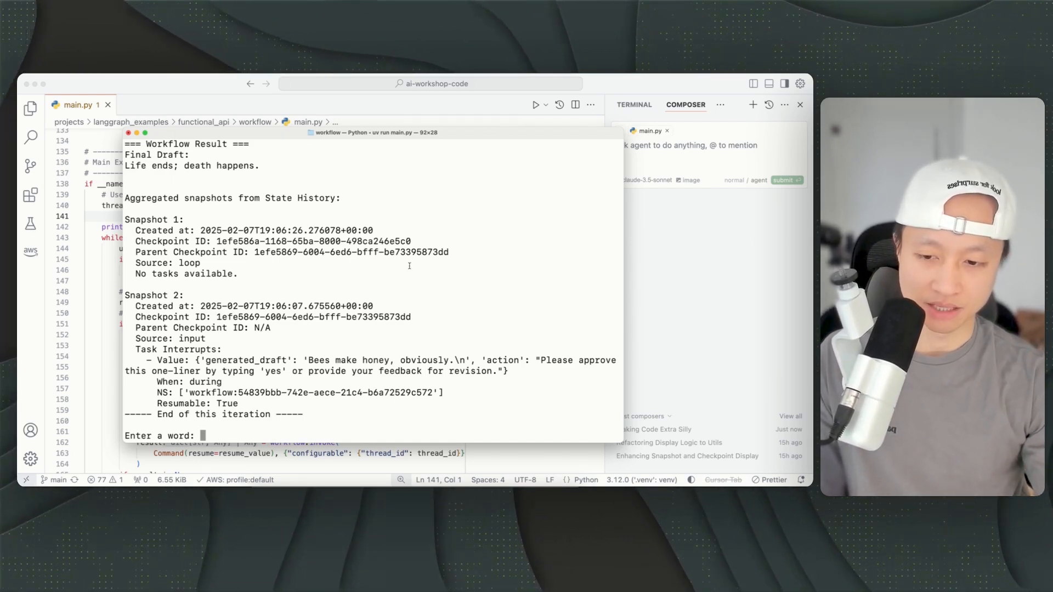
Submit 'phys' as the next word and scroll through the resulting joke and snapshots.
{"action": "type", "text": "phys"}
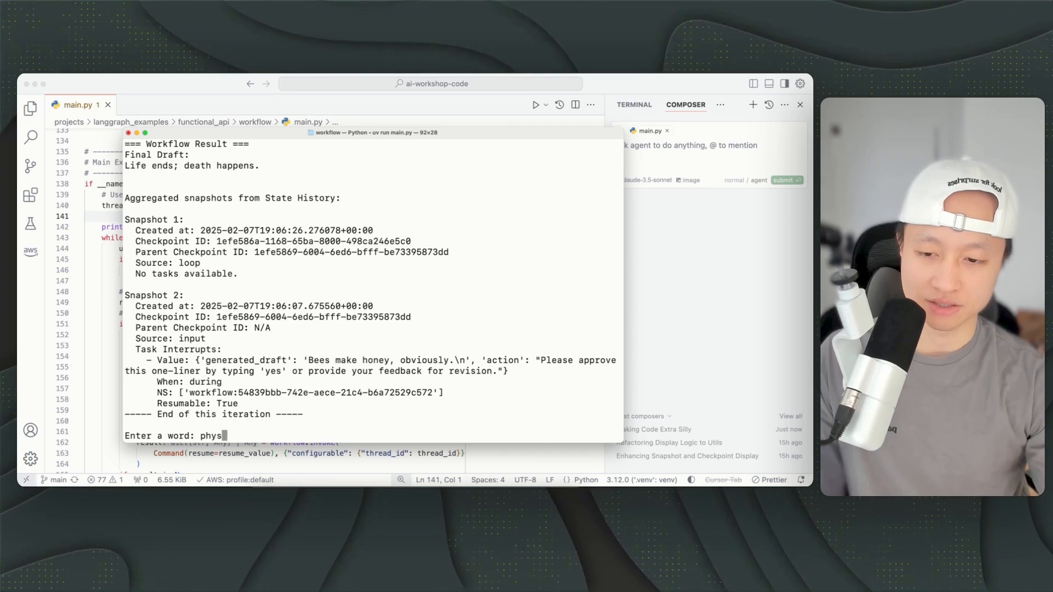
{"action": "key", "text": "Enter"}
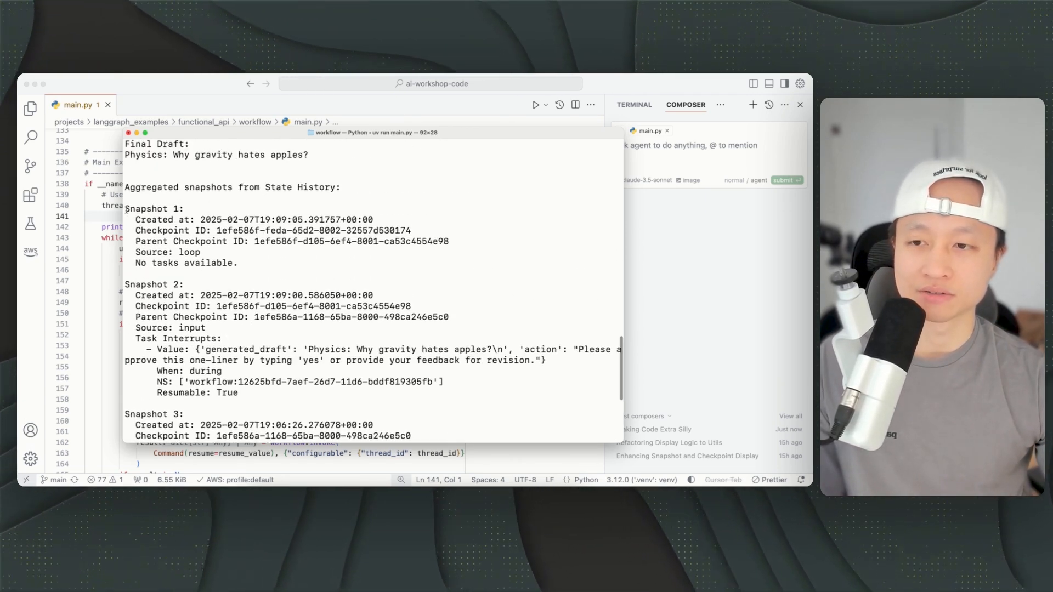
{"action": "scroll", "scroll_direction": "down", "scroll_amount": 3}
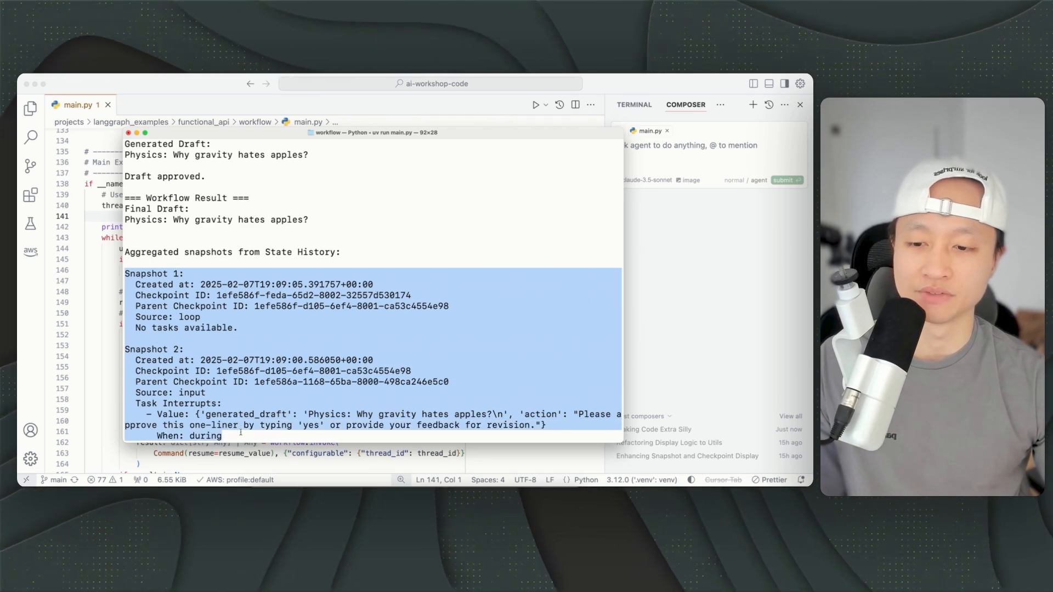
{"action": "scroll", "scroll_direction": "down", "scroll_amount": 3}
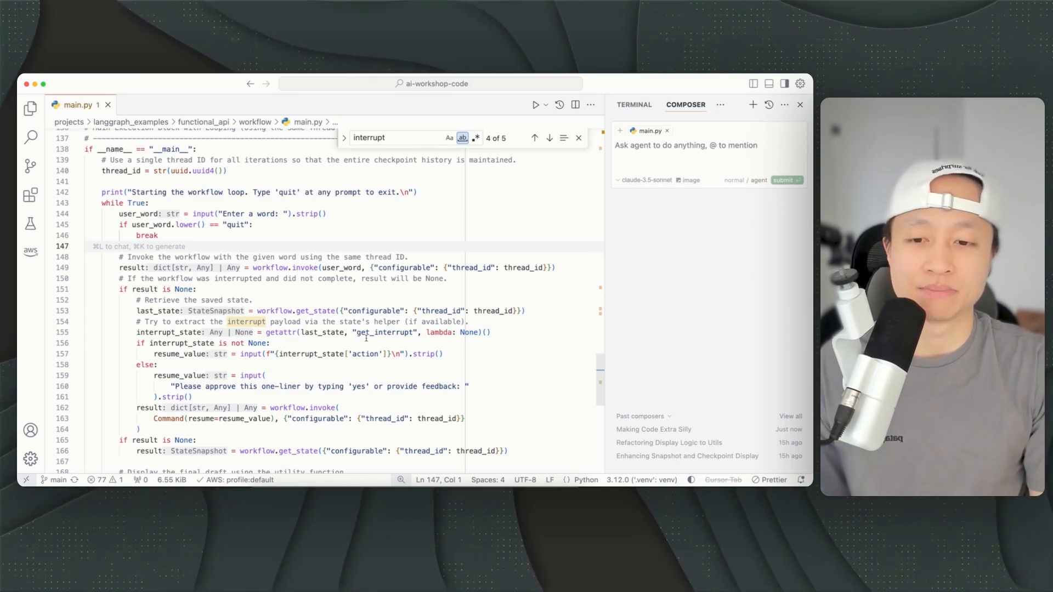
{"action": "double_click", "coordinate": [315, 312]}
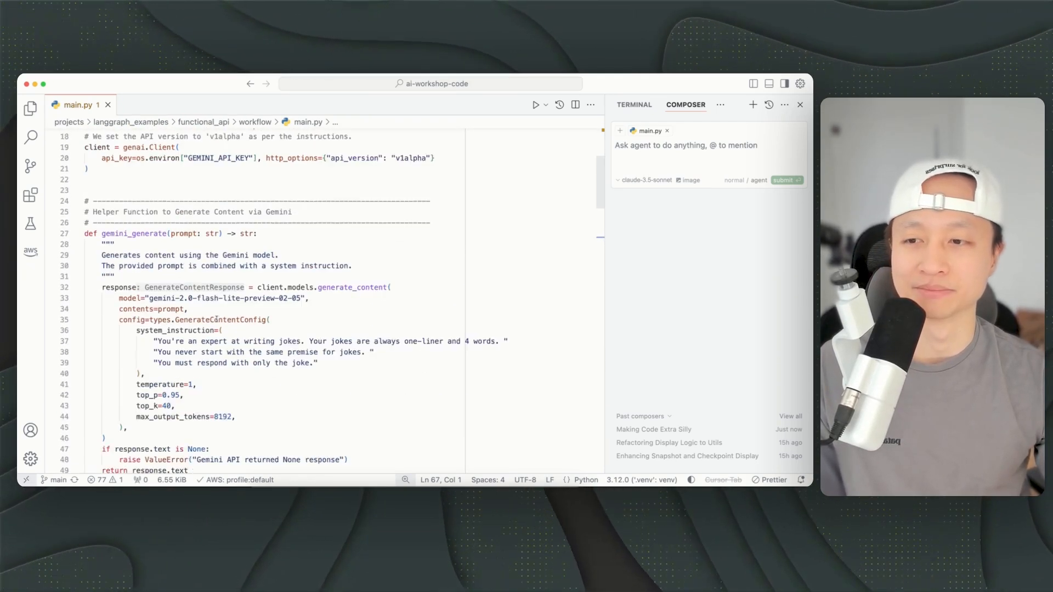
{"action": "scroll", "scroll_direction": "down", "scroll_amount": 3}
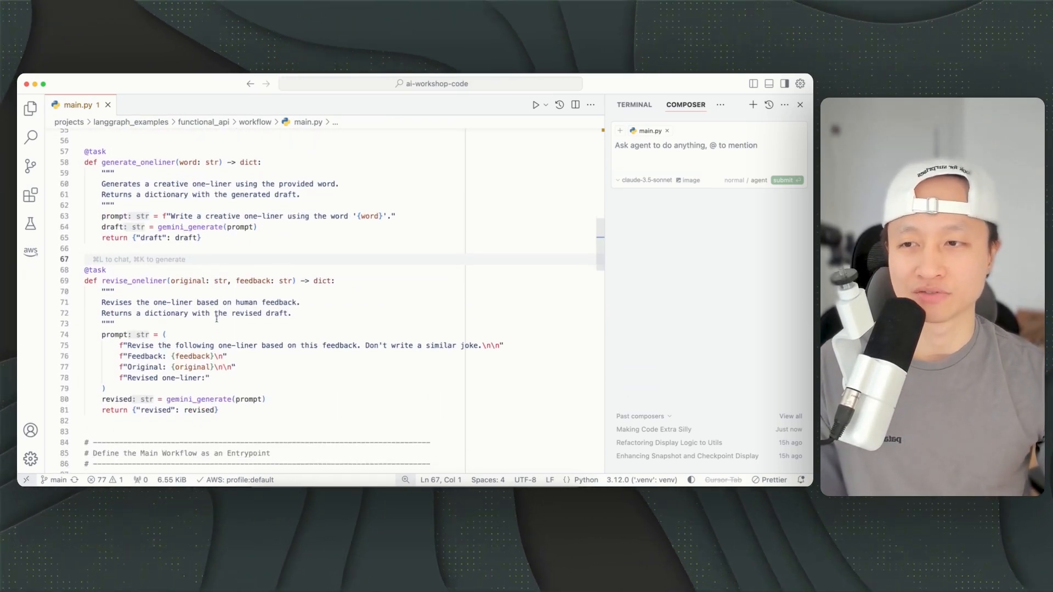
{"action": "scroll", "scroll_direction": "down", "scroll_amount": 3}
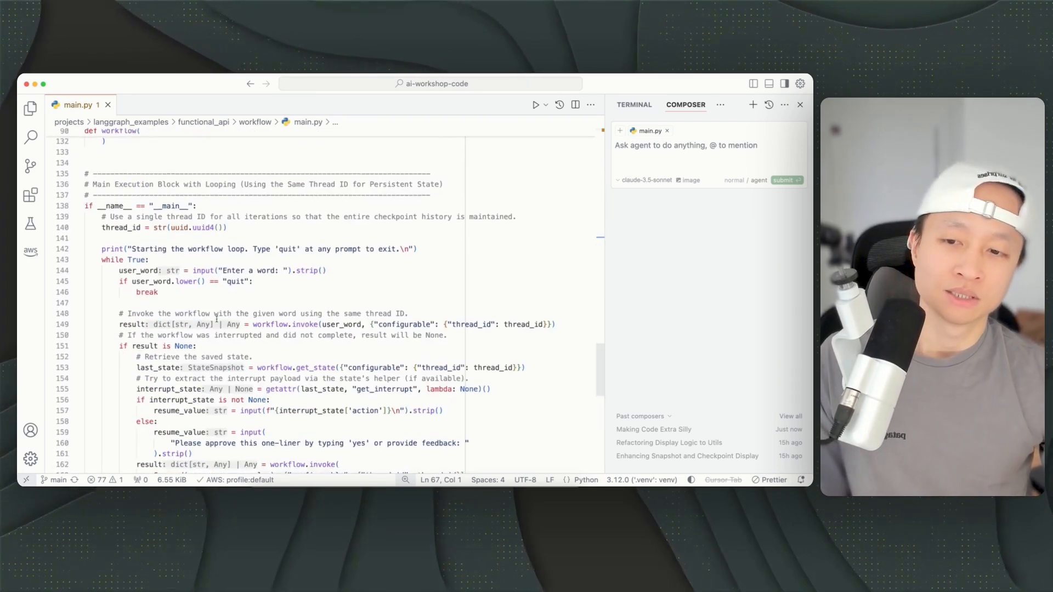
{"action": "scroll", "scroll_direction": "down", "scroll_amount": 3}
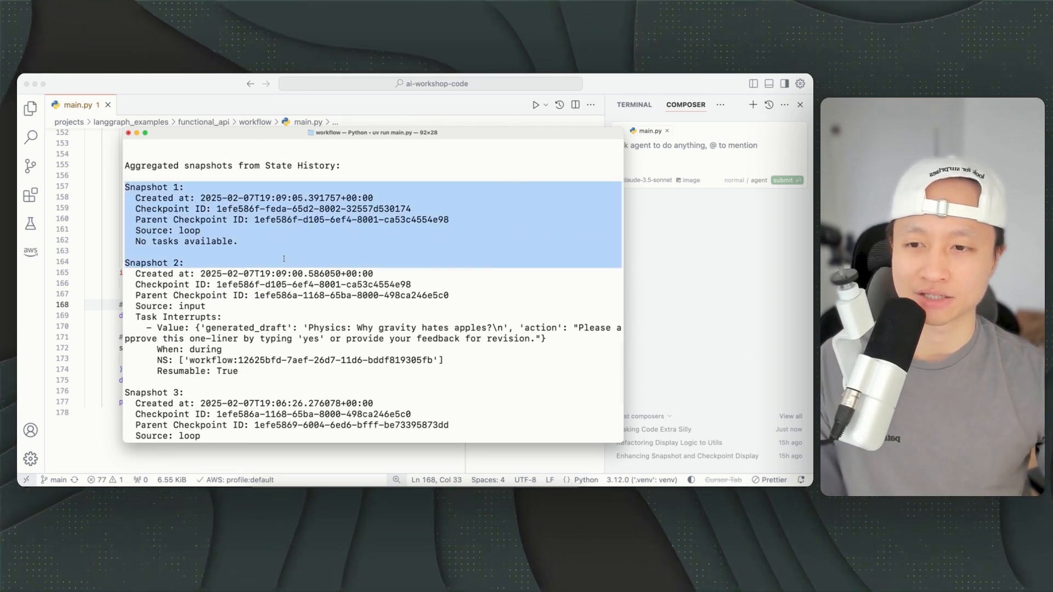
{"action": "scroll", "scroll_direction": "down", "scroll_amount": 3}
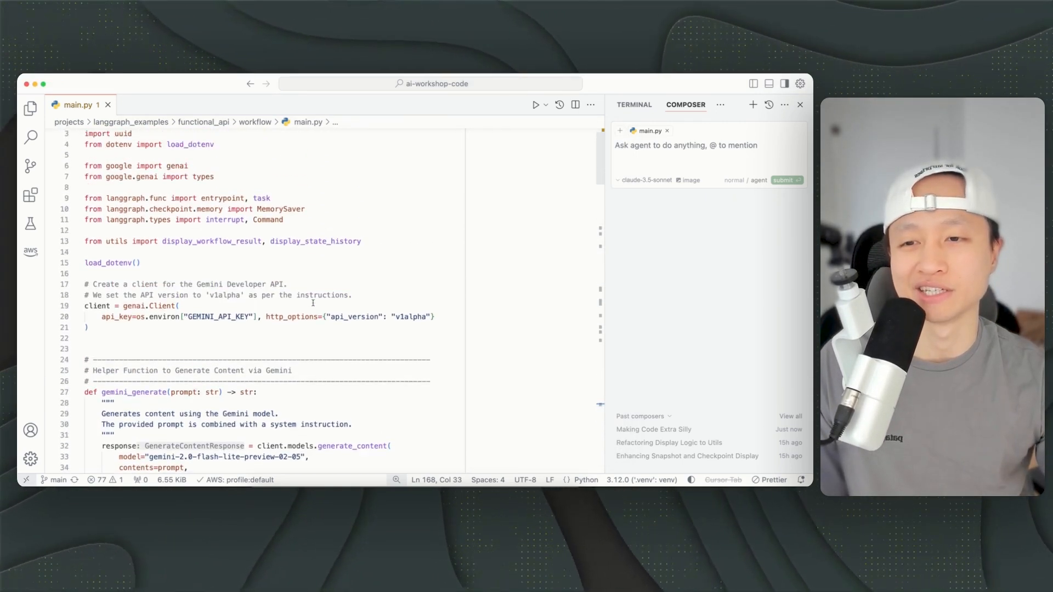
{"action": "scroll", "scroll_direction": "down", "scroll_amount": 3}
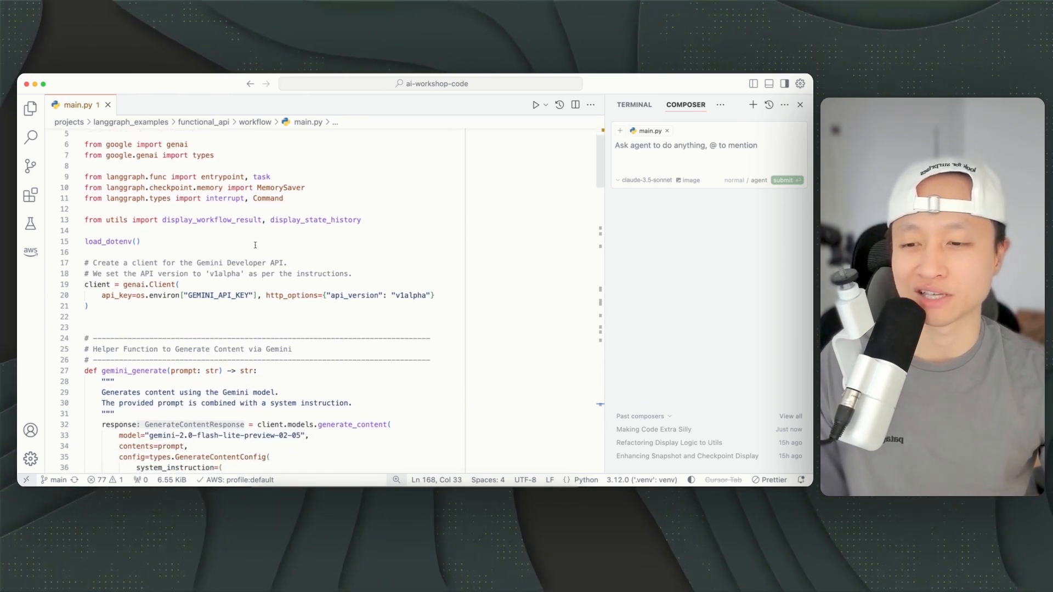
{"action": "scroll", "scroll_direction": "down", "scroll_amount": 3}
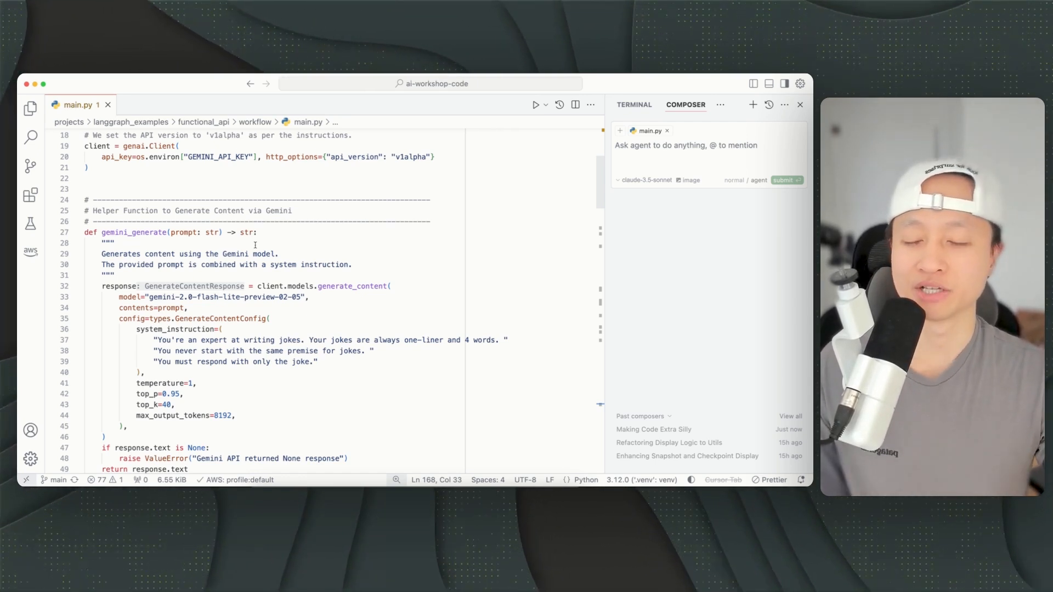
{"action": "left_click", "coordinate": [314, 265]}
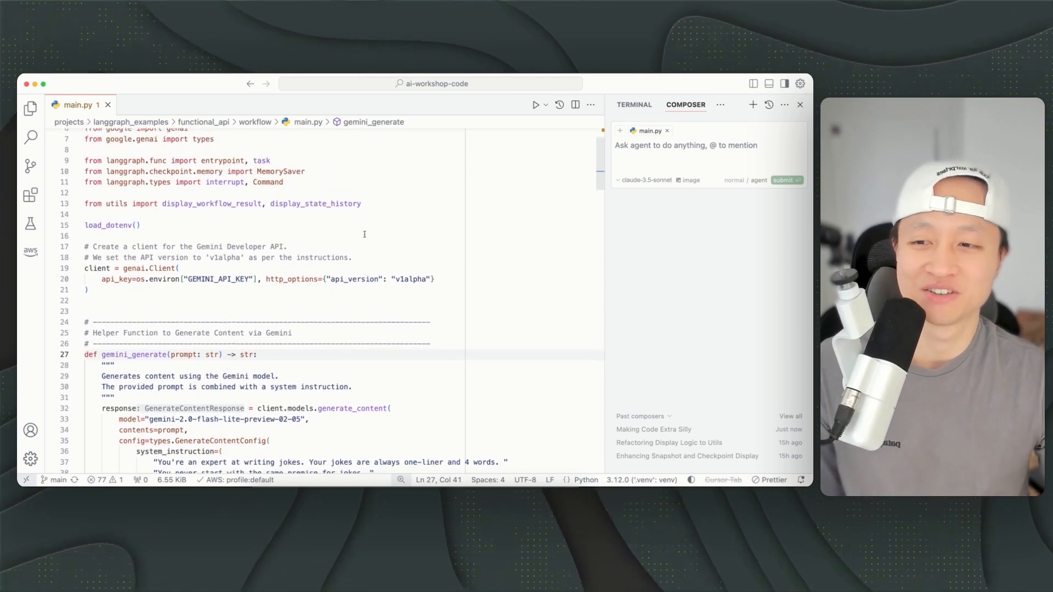
{"action": "scroll", "scroll_direction": "down", "scroll_amount": 3}
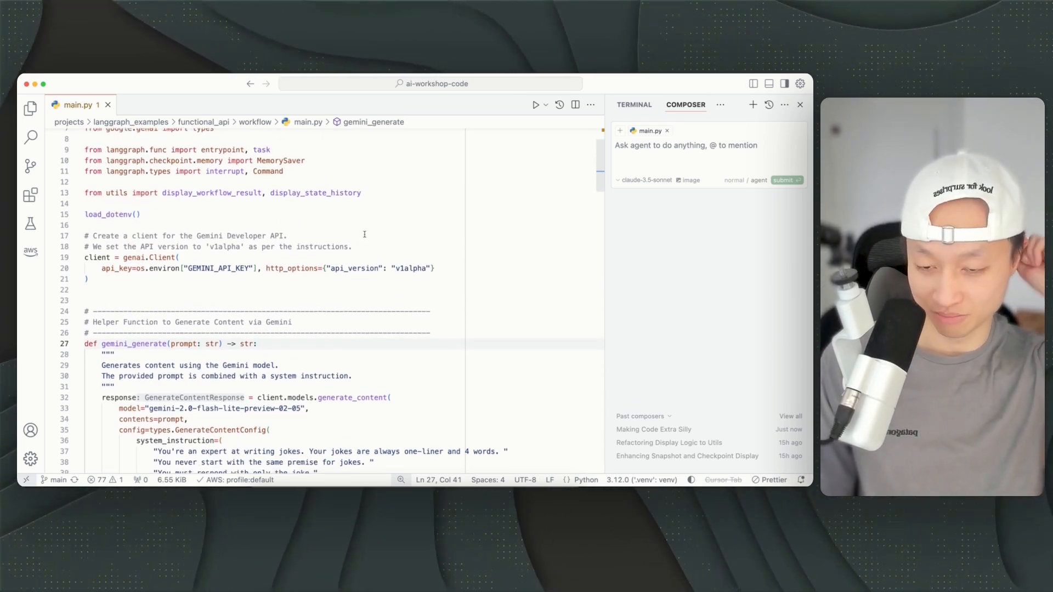
{"action": "scroll", "scroll_direction": "down", "scroll_amount": 3}
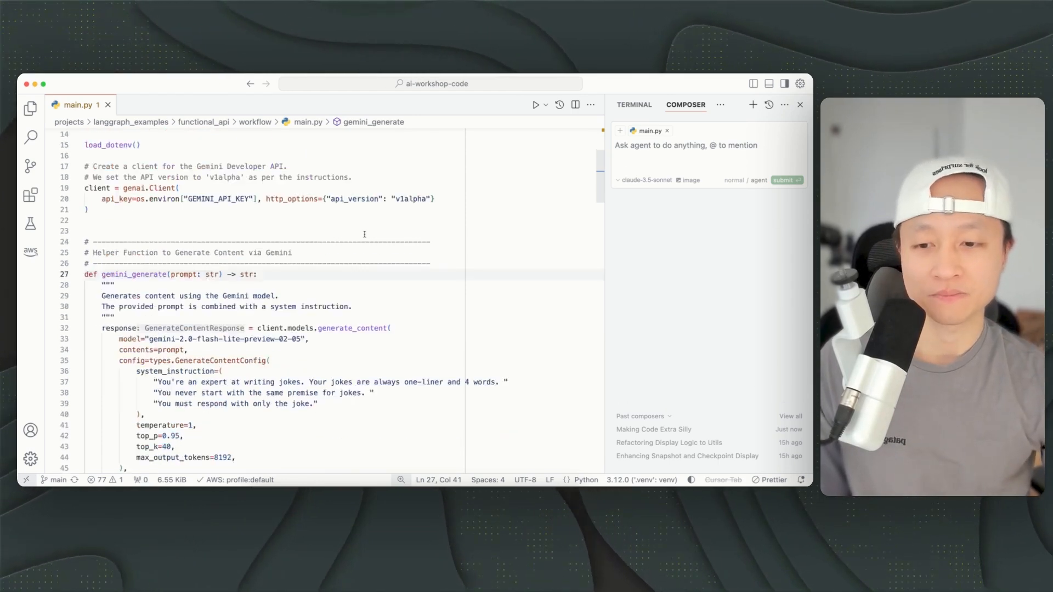
{"action": "scroll", "scroll_direction": "down", "scroll_amount": 3}
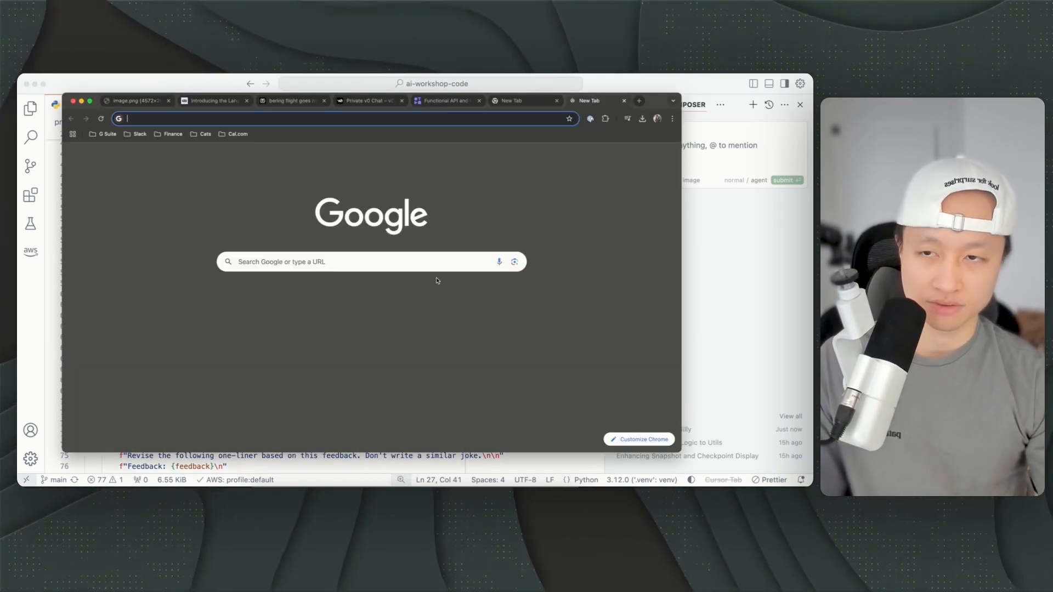
Search Google for 'langgraph fork' and read GitHub discussion #632 on forking the graph.
{"action": "type", "text": "langgraph fork"}
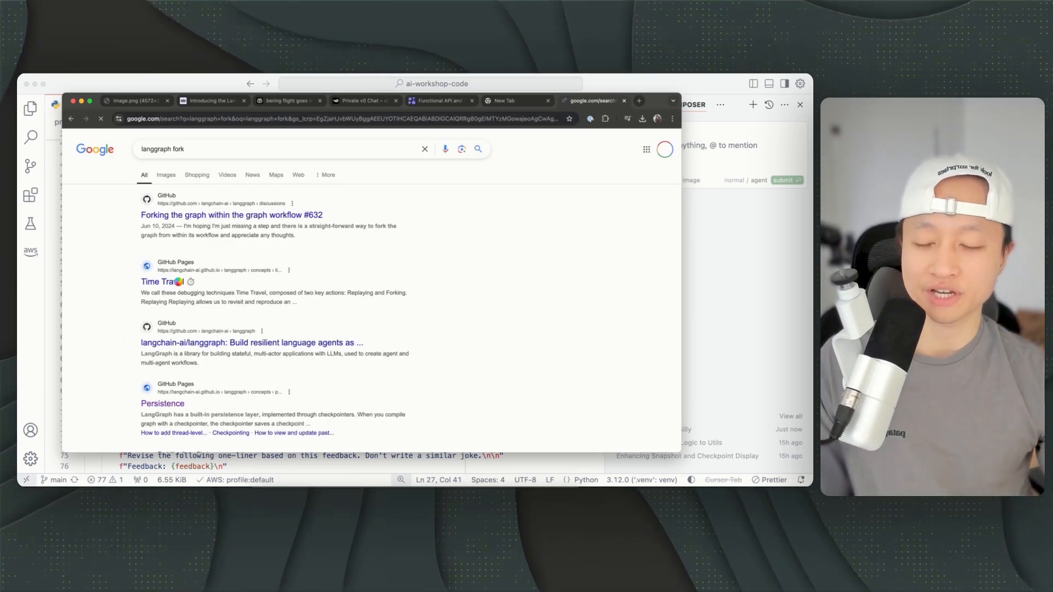
{"action": "scroll", "scroll_direction": "down", "scroll_amount": 3}
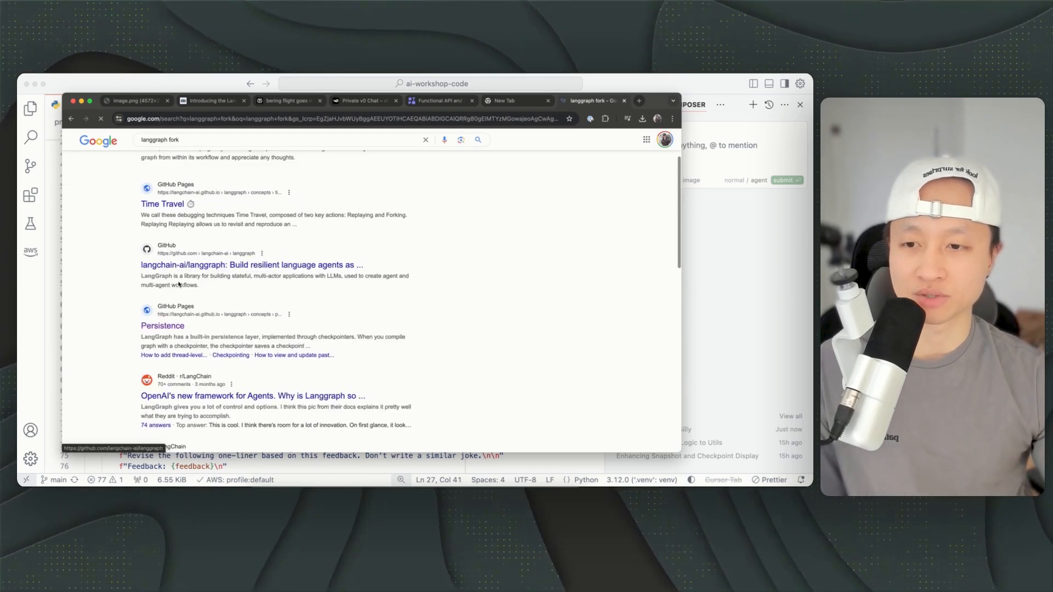
{"action": "scroll", "scroll_direction": "down", "scroll_amount": 3}
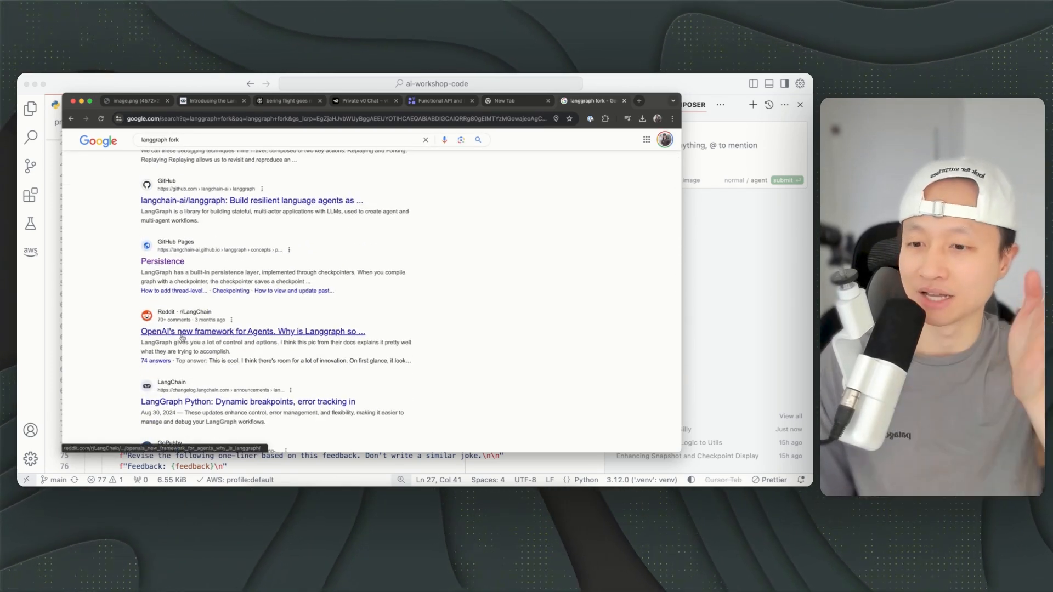
{"action": "mouse_move", "coordinate": [245, 381]}
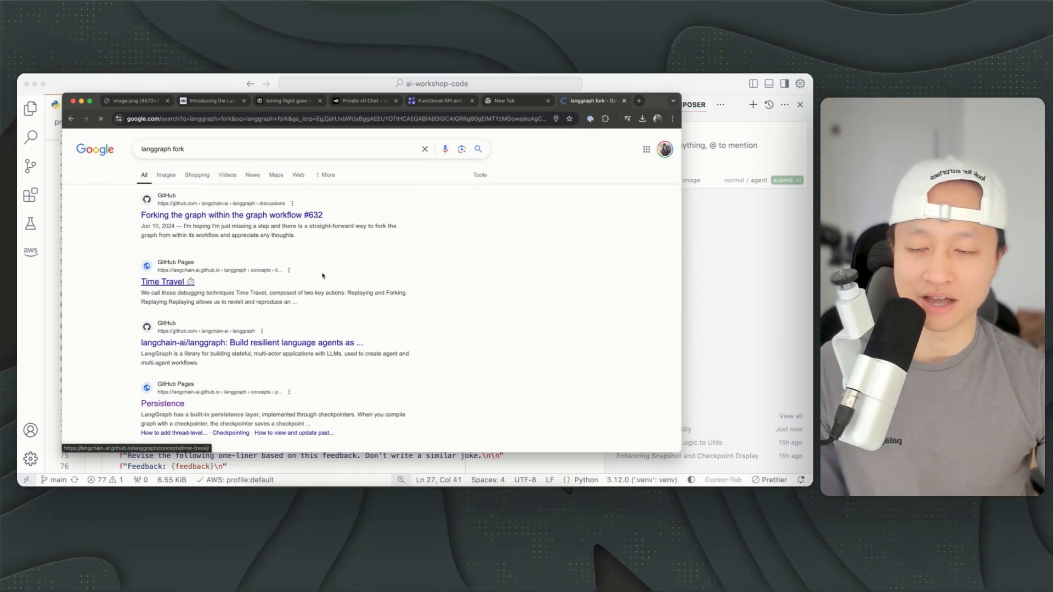
{"action": "left_click", "coordinate": [230, 215]}
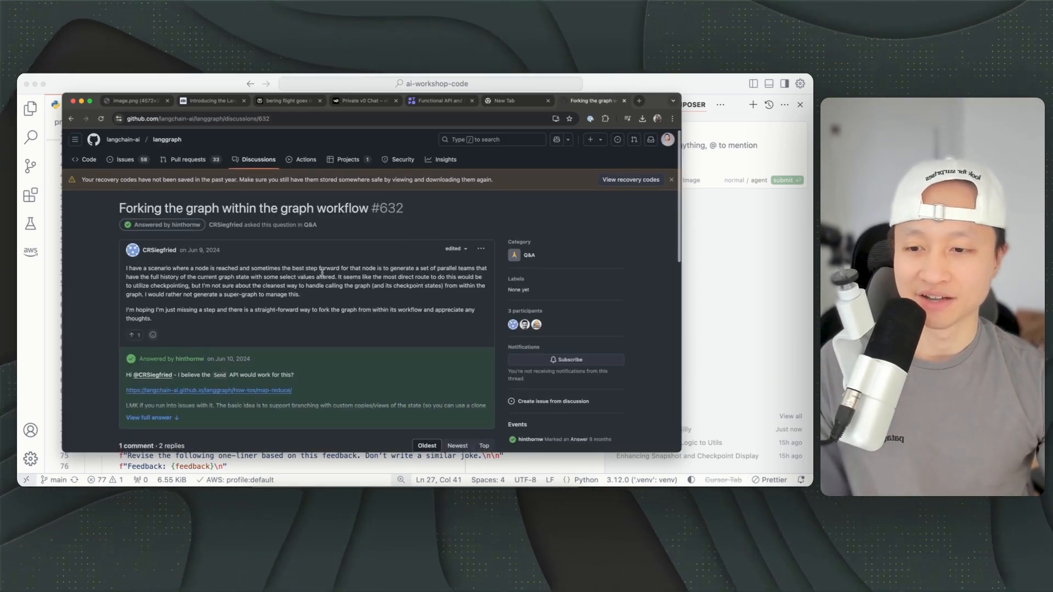
{"action": "scroll", "scroll_direction": "down", "scroll_amount": 3}
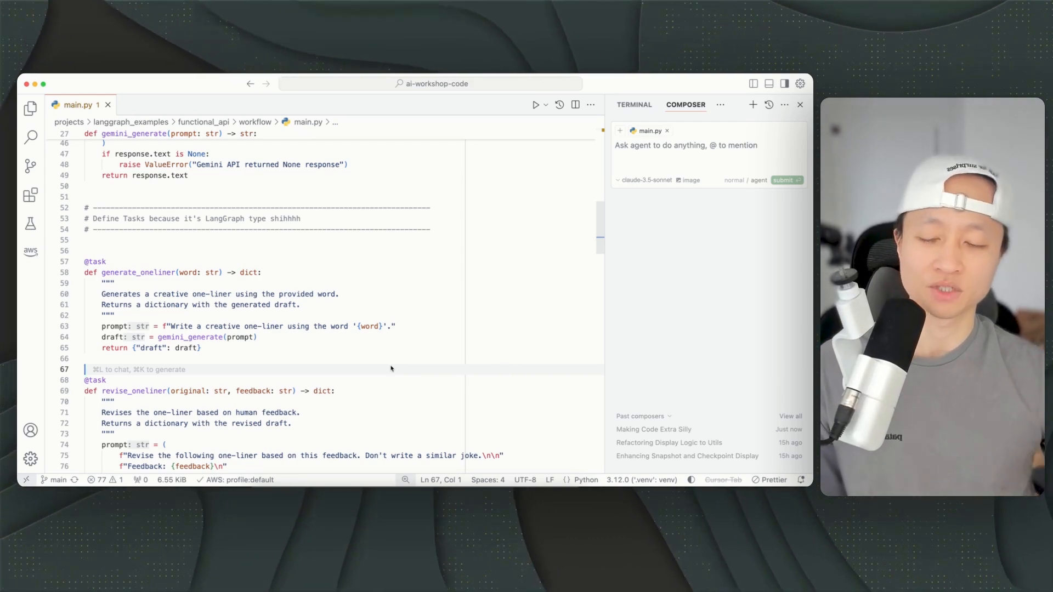
{"action": "scroll", "scroll_direction": "down", "scroll_amount": 3}
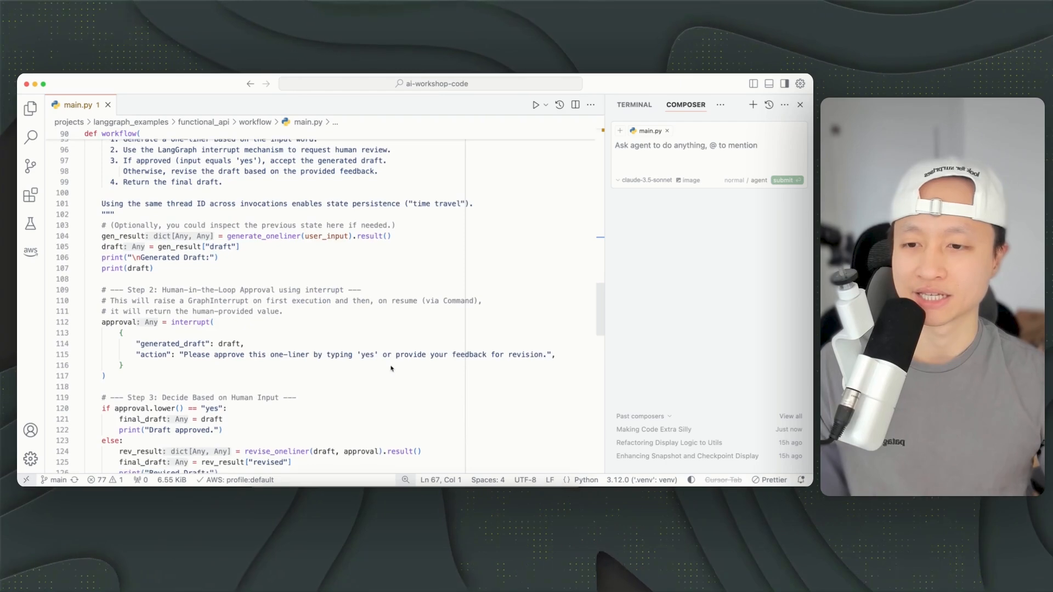
{"action": "scroll", "scroll_direction": "down", "scroll_amount": 3}
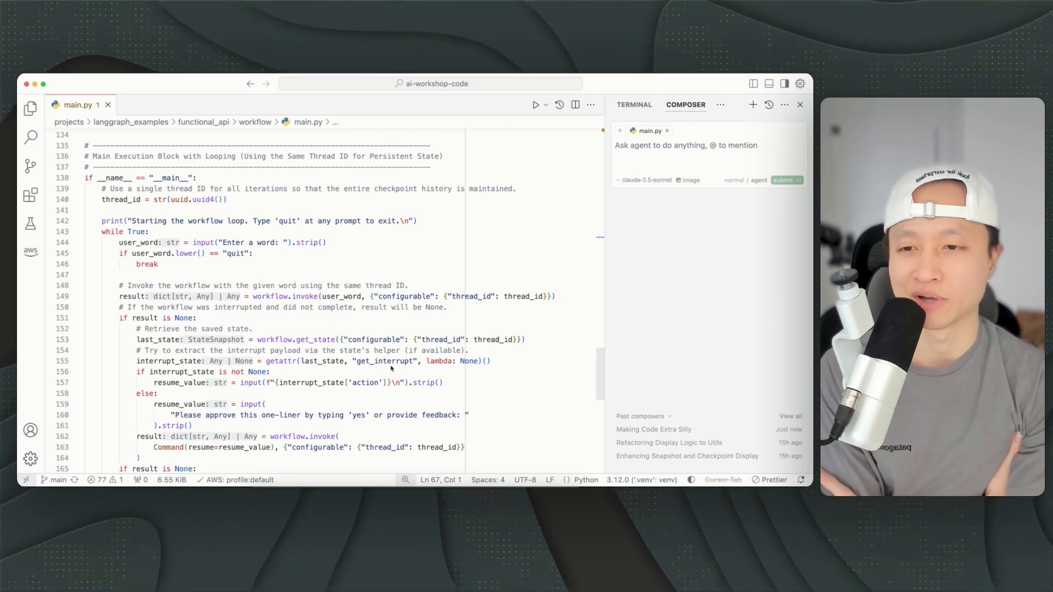
{"action": "scroll", "scroll_direction": "down", "scroll_amount": 3}
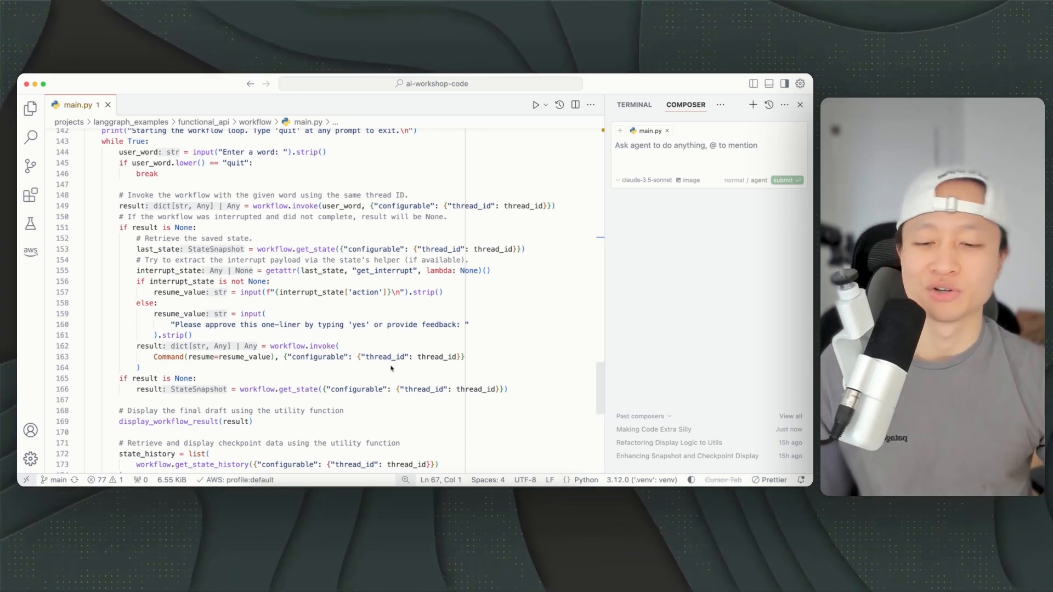
{"action": "scroll", "scroll_direction": "down", "scroll_amount": 3}
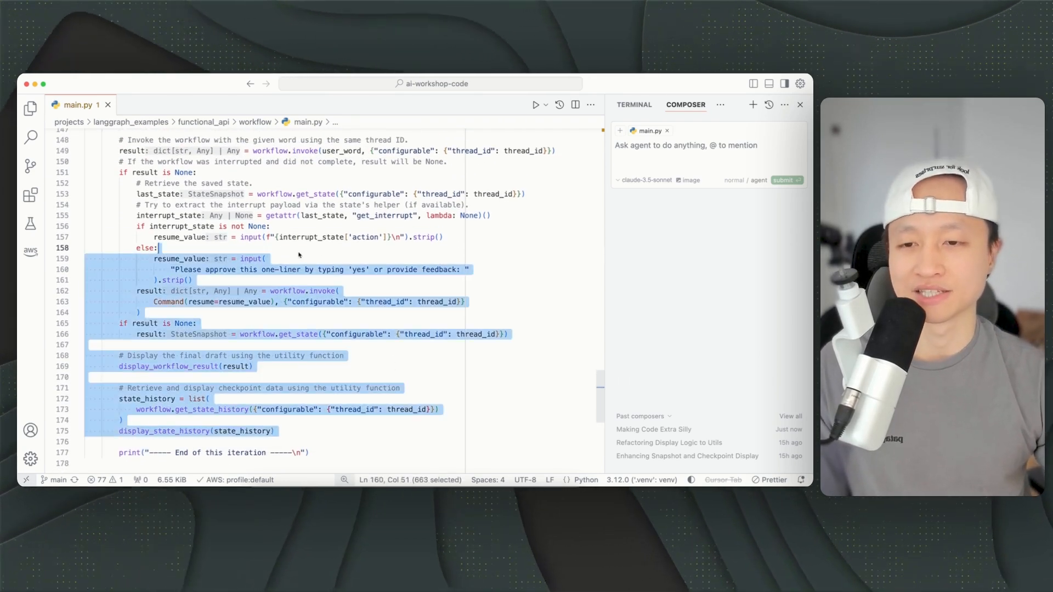
{"action": "left_click", "coordinate": [158, 248]}
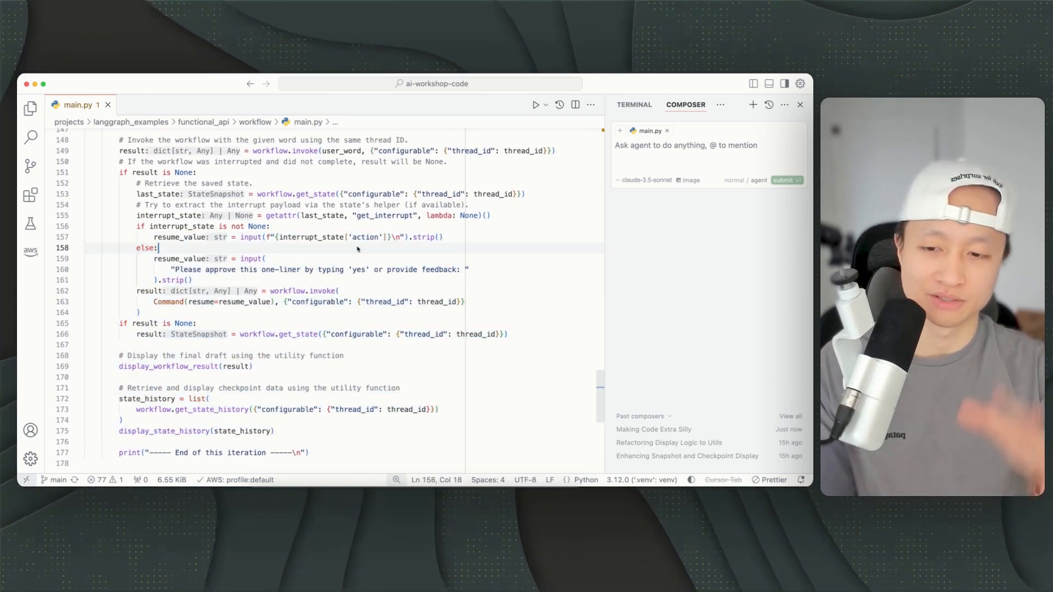